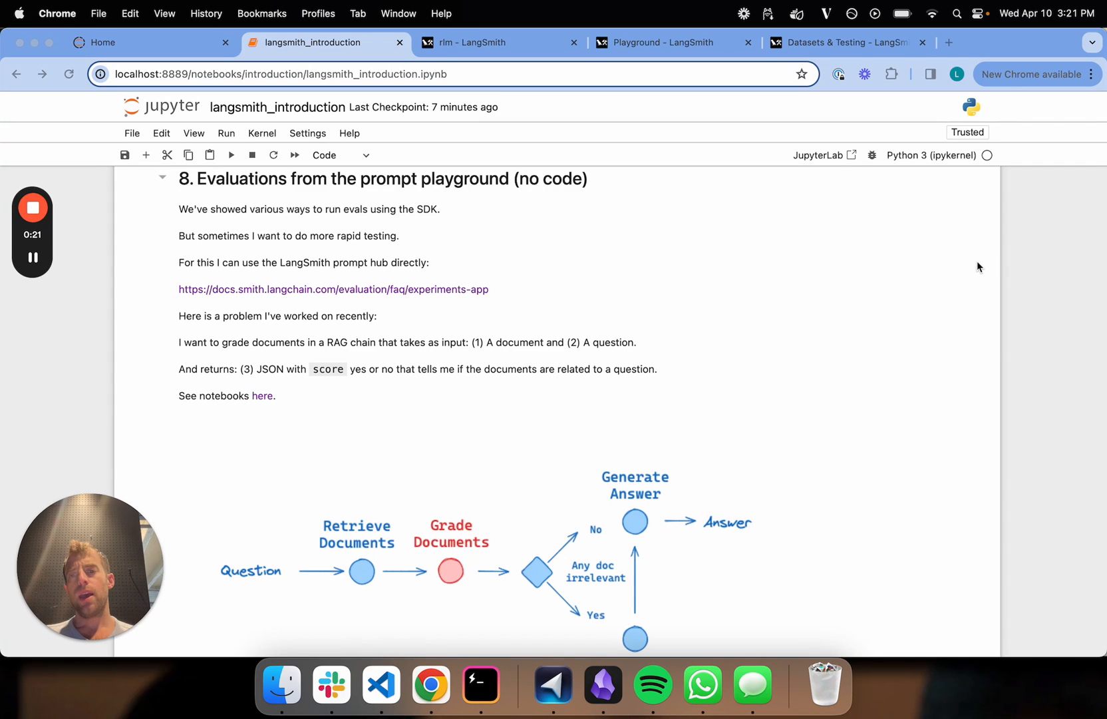
- Run the notebook cells creating the three-example Relevance_grade dataset, then view the LangSmith rlm project
{"action": "scroll", "scroll_direction": "down", "scroll_amount": 3}
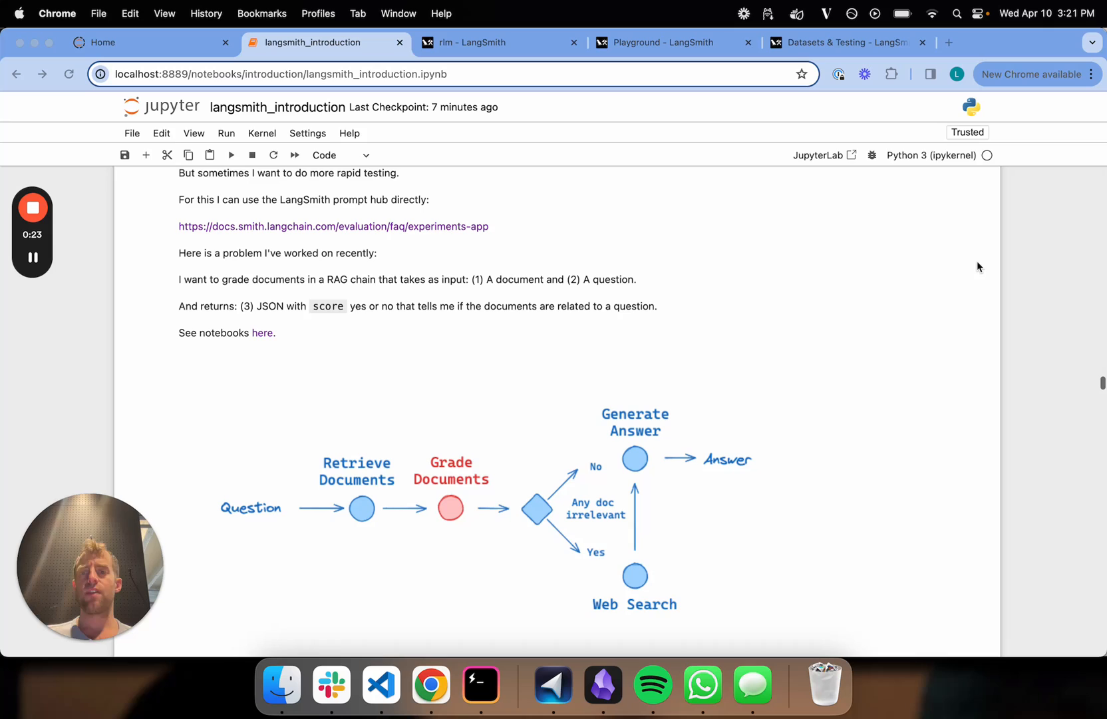
{"action": "scroll", "scroll_direction": "down", "scroll_amount": 3}
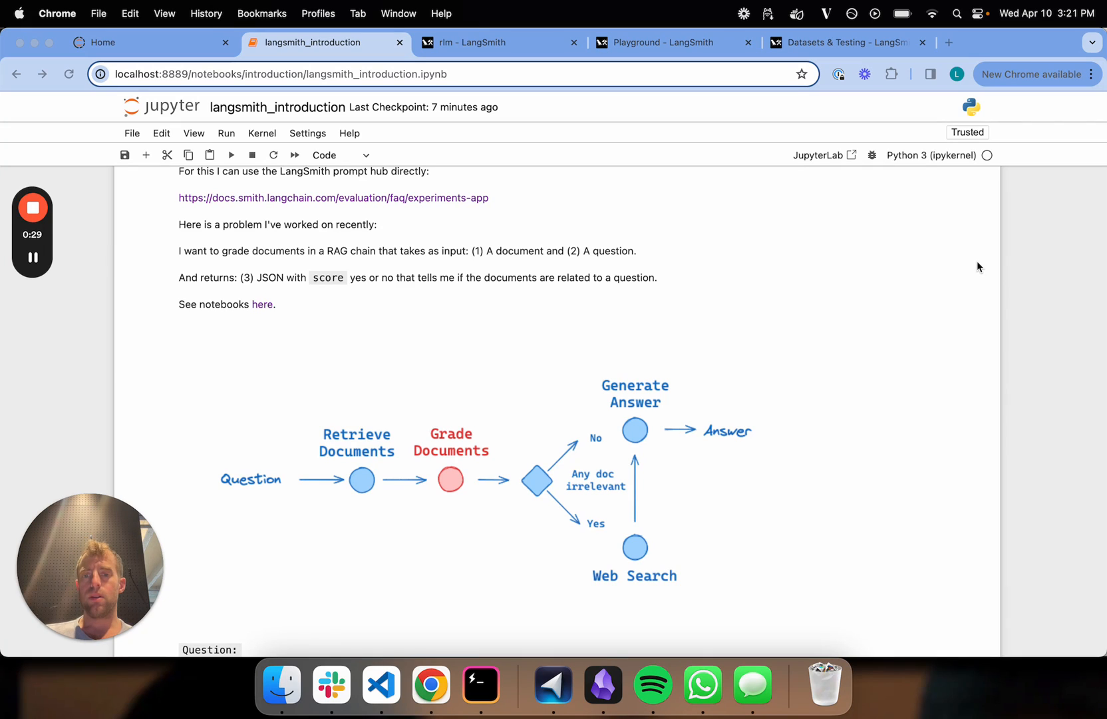
{"action": "mouse_move", "coordinate": [435, 494]}
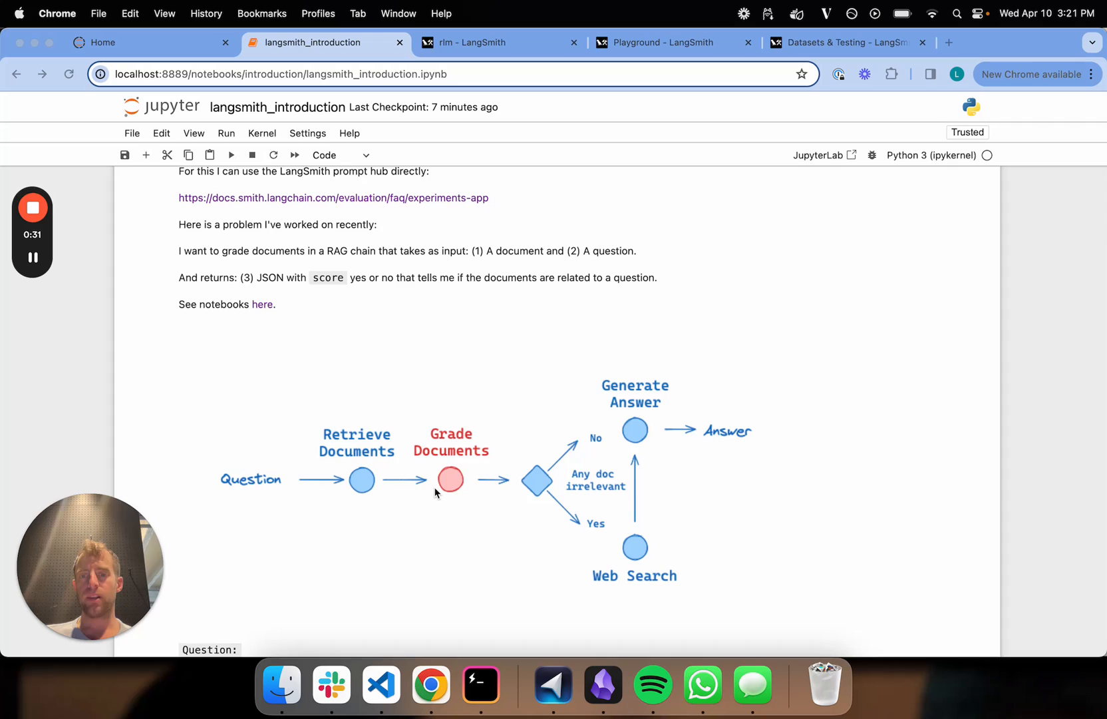
{"action": "mouse_move", "coordinate": [465, 398]}
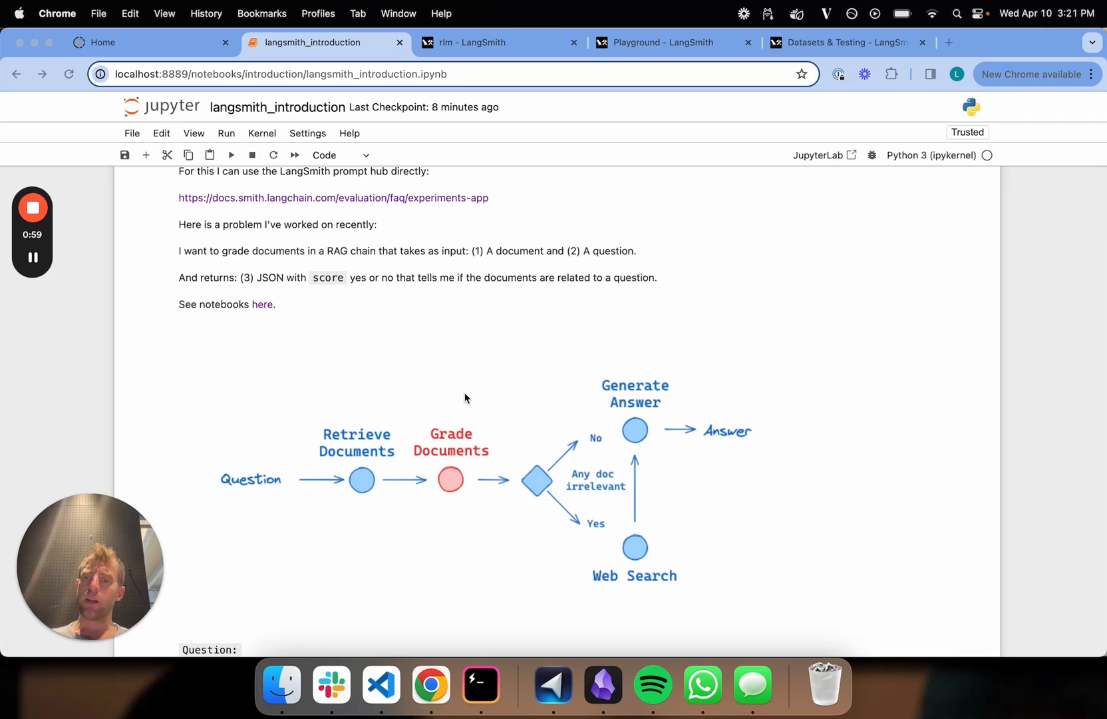
{"action": "scroll", "scroll_direction": "down", "scroll_amount": 3}
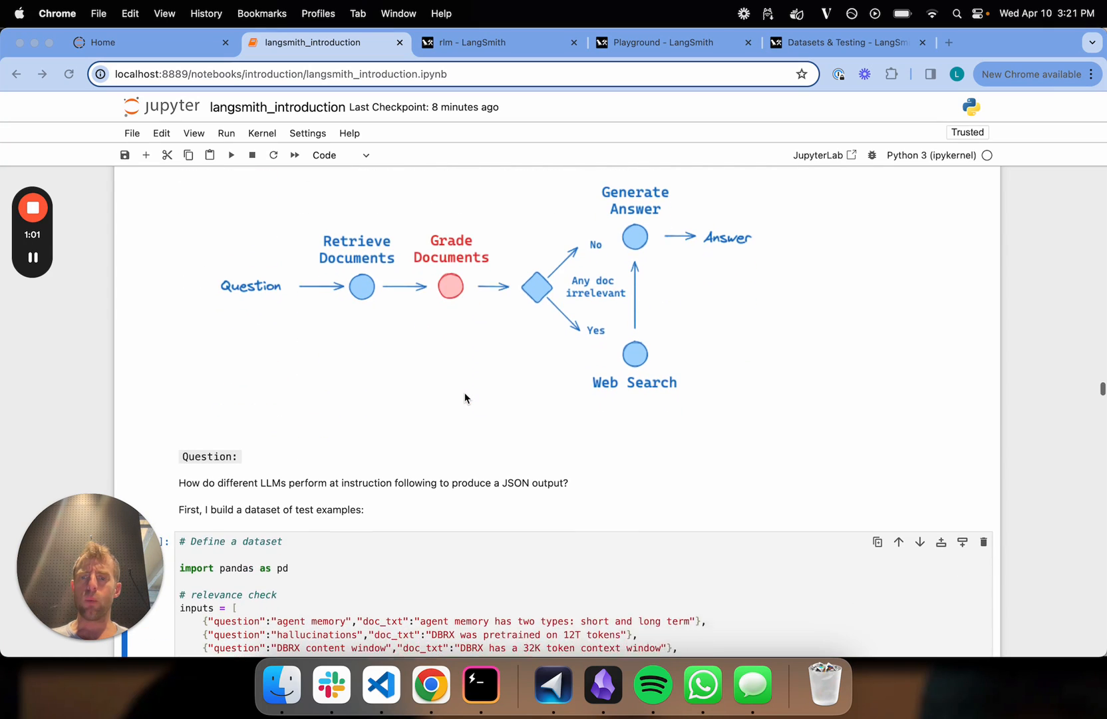
{"action": "scroll", "scroll_direction": "down", "scroll_amount": 3}
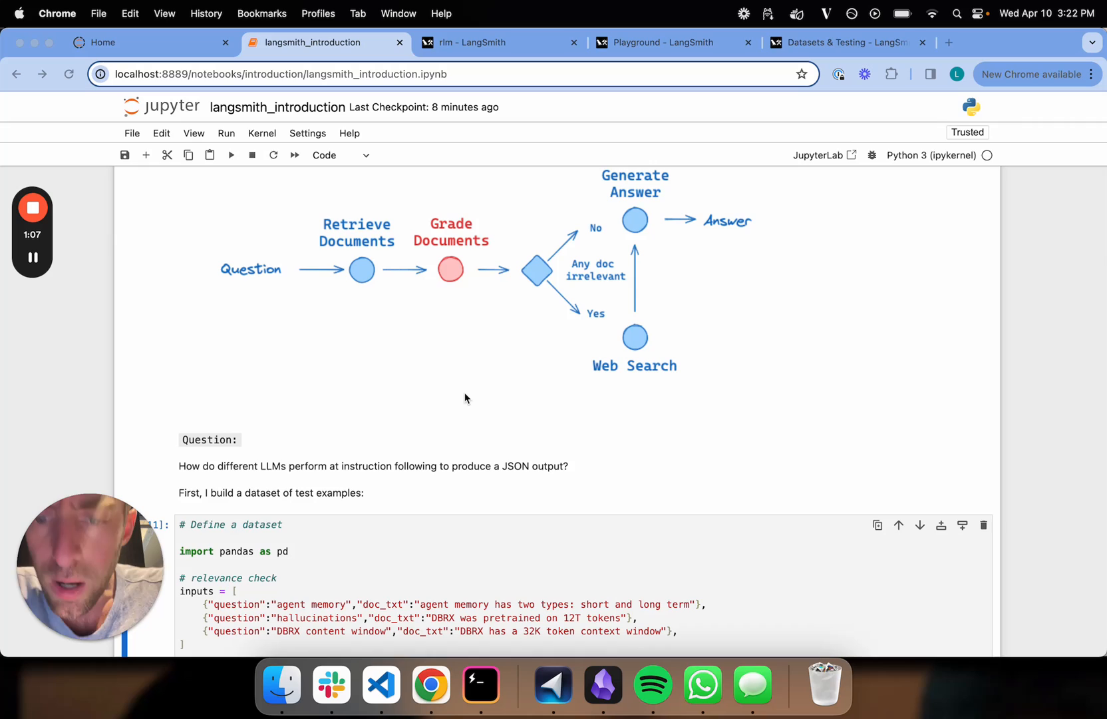
{"action": "scroll", "scroll_direction": "down", "scroll_amount": 3}
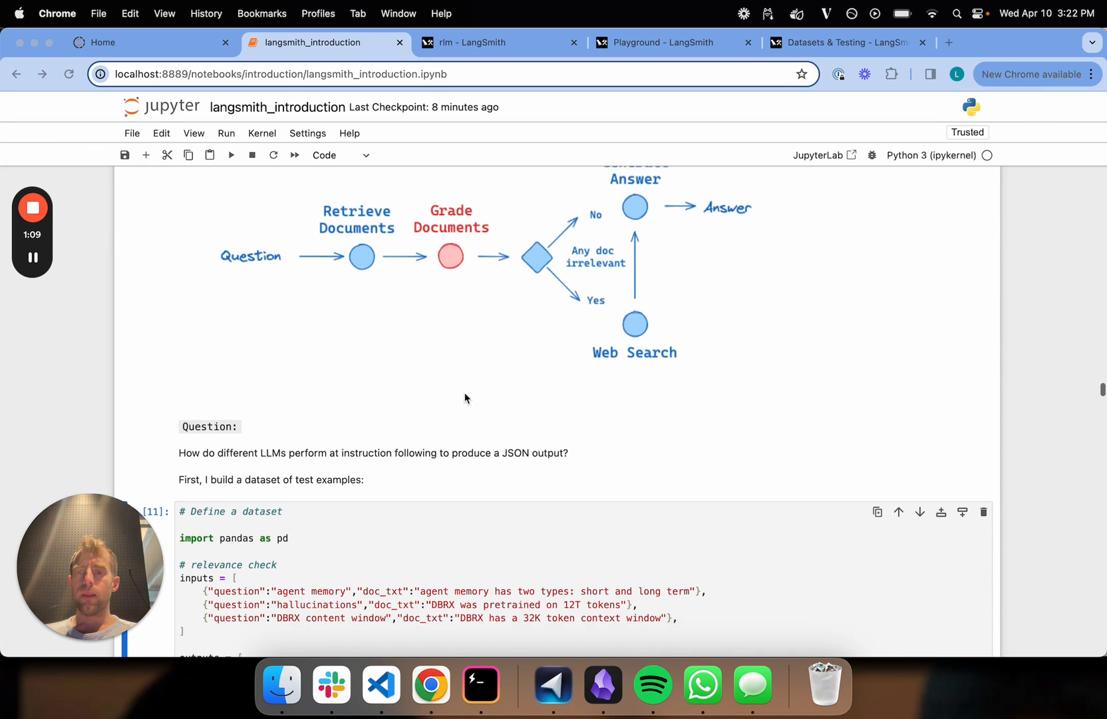
{"action": "scroll", "scroll_direction": "down", "scroll_amount": 3}
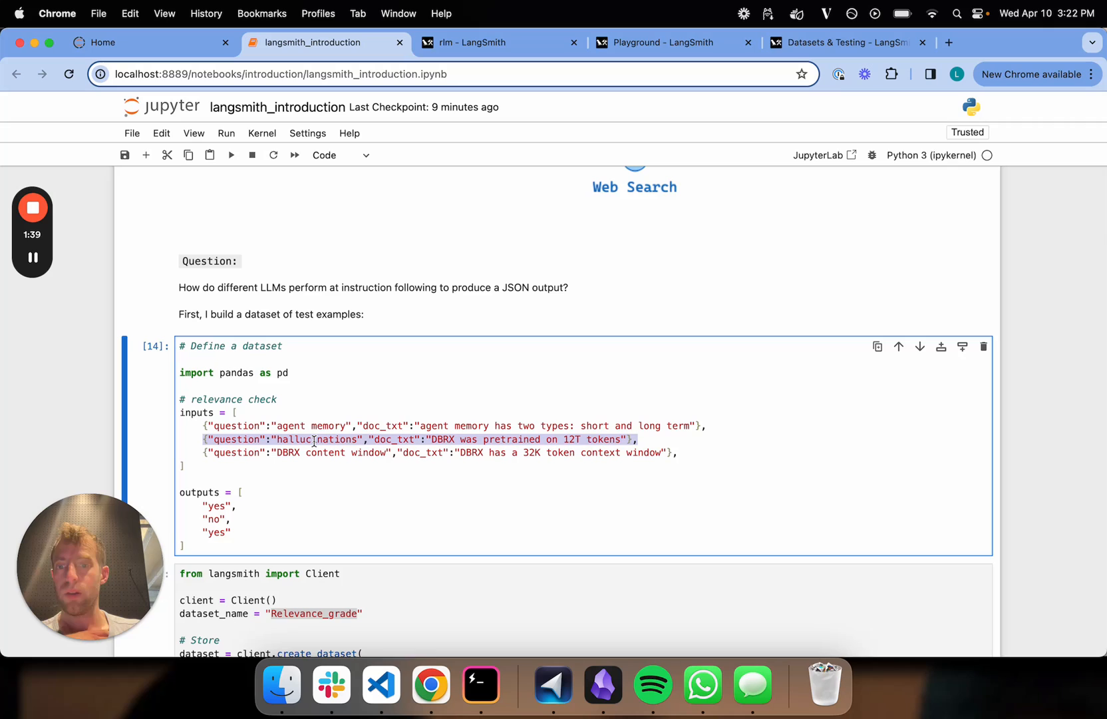
{"action": "double_click", "coordinate": [315, 439]}
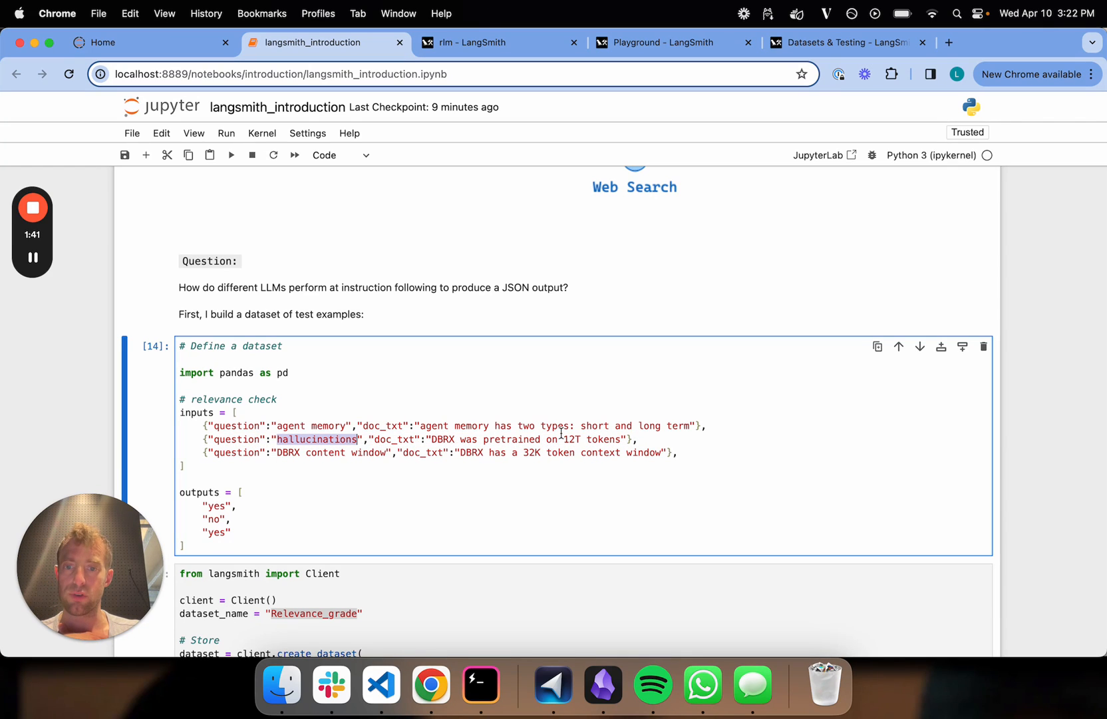
{"action": "scroll", "scroll_direction": "down", "scroll_amount": 3}
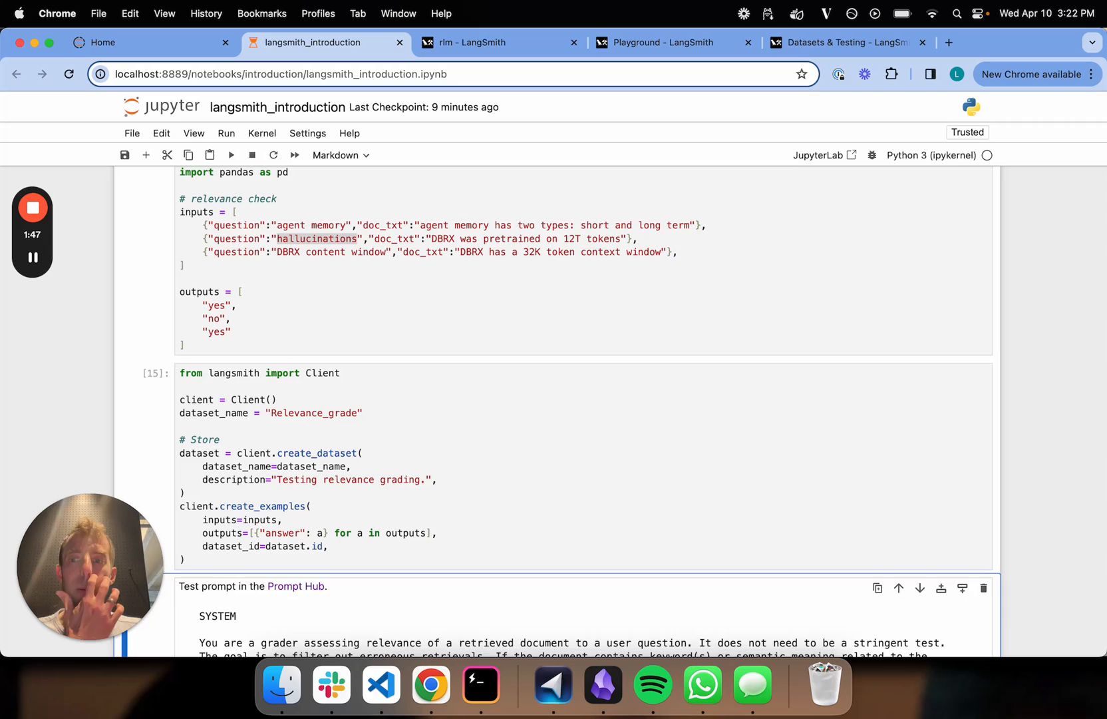
{"action": "left_click", "coordinate": [496, 42]}
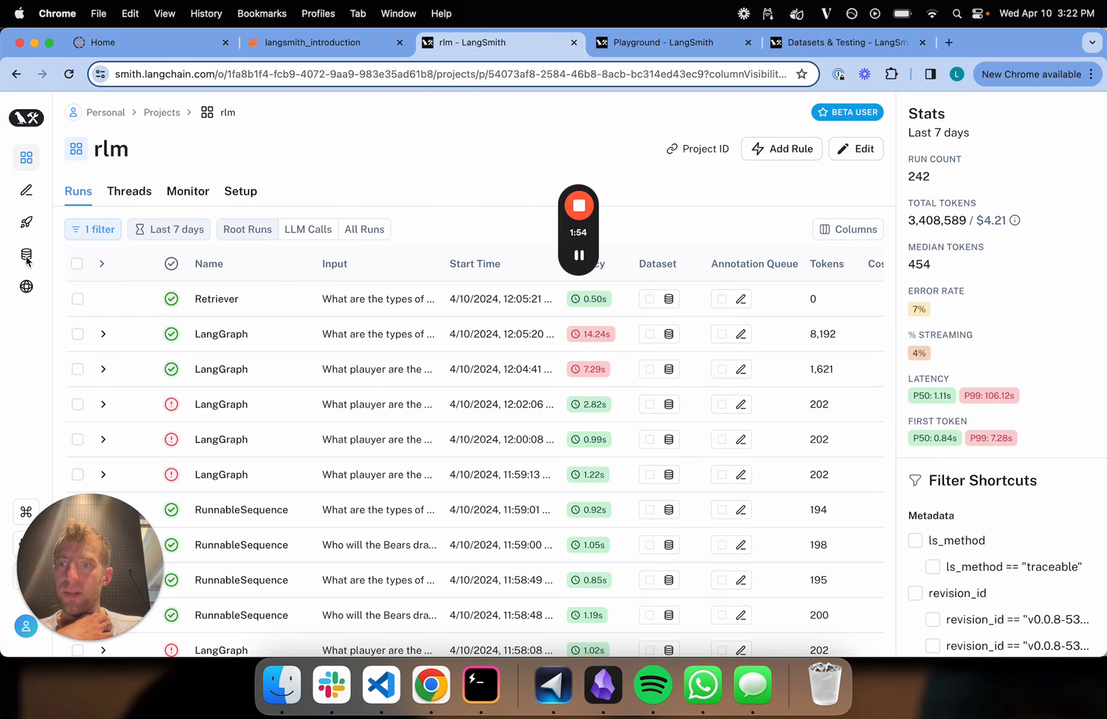
- Find the Relevance_grade dataset by searching 'Rele', review its examples, and return to the score_documents playground
{"action": "left_click", "coordinate": [26, 254]}
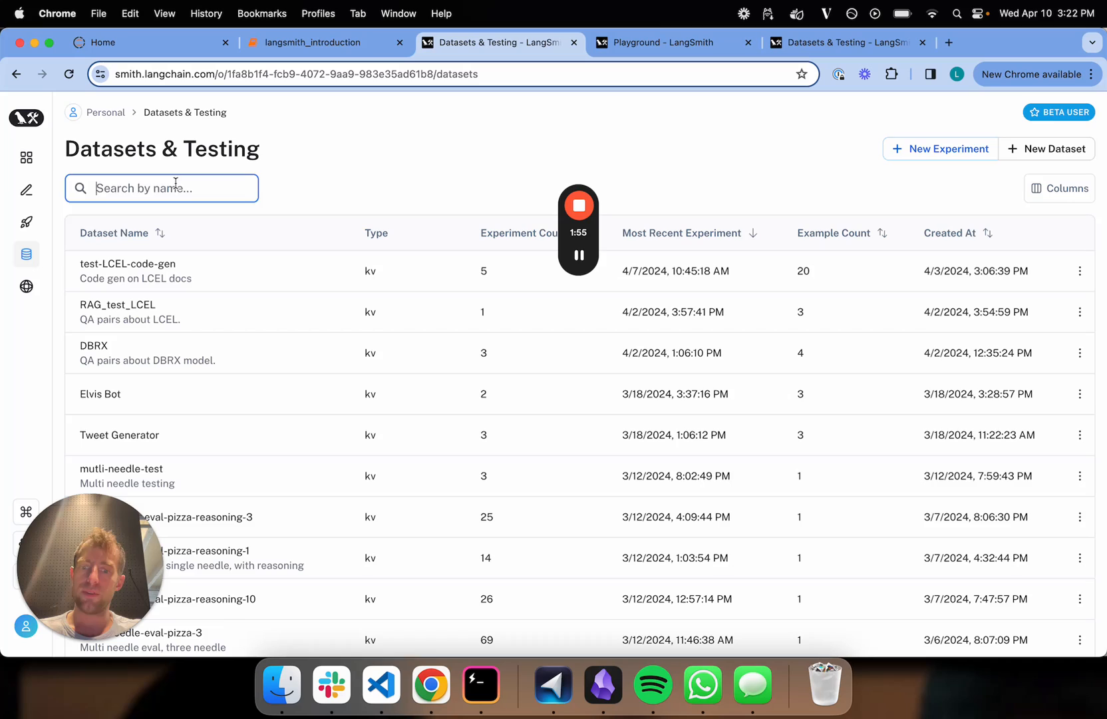
{"action": "type", "text": "Rele"}
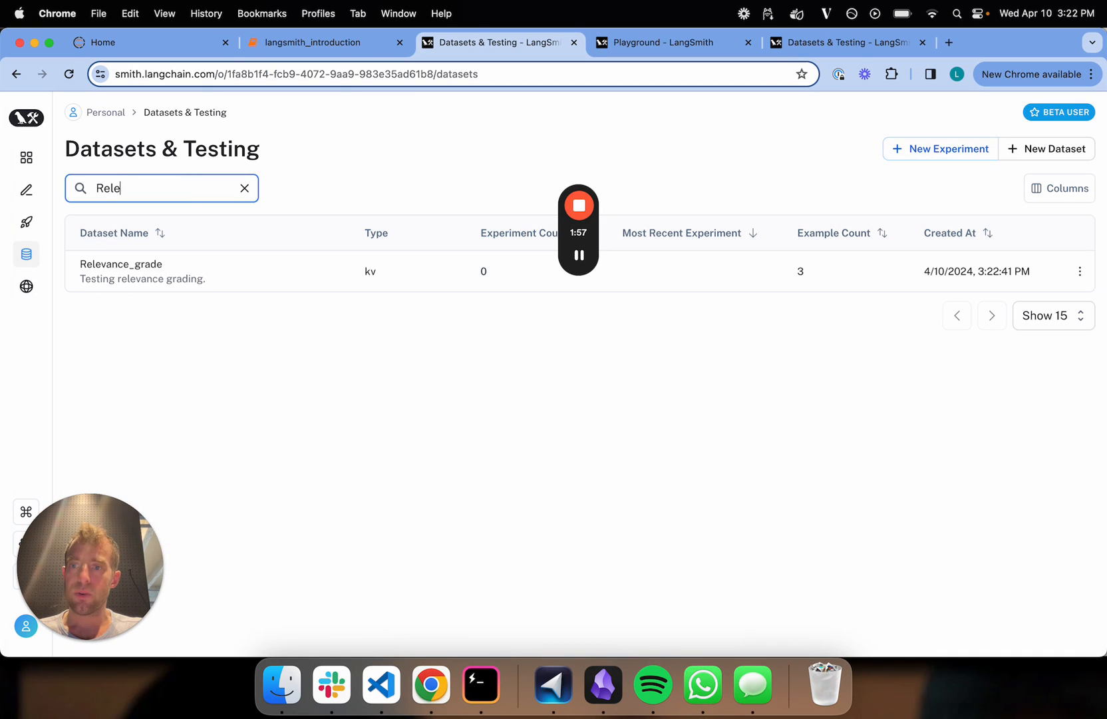
{"action": "left_click", "coordinate": [120, 264]}
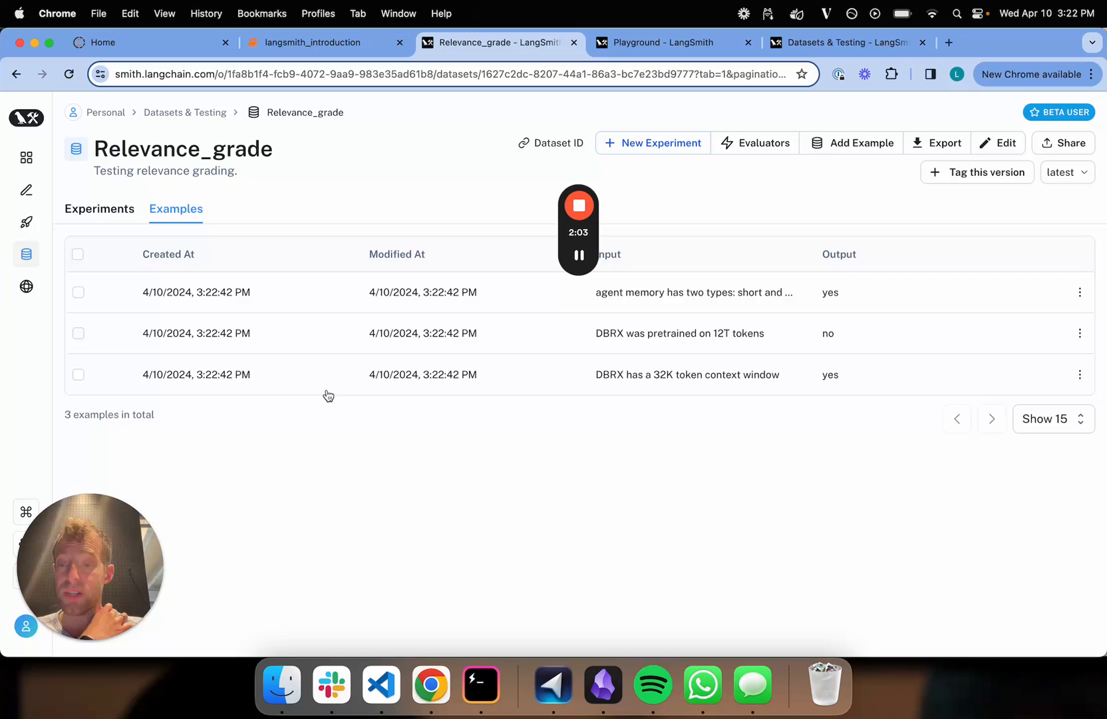
{"action": "mouse_move", "coordinate": [319, 430]}
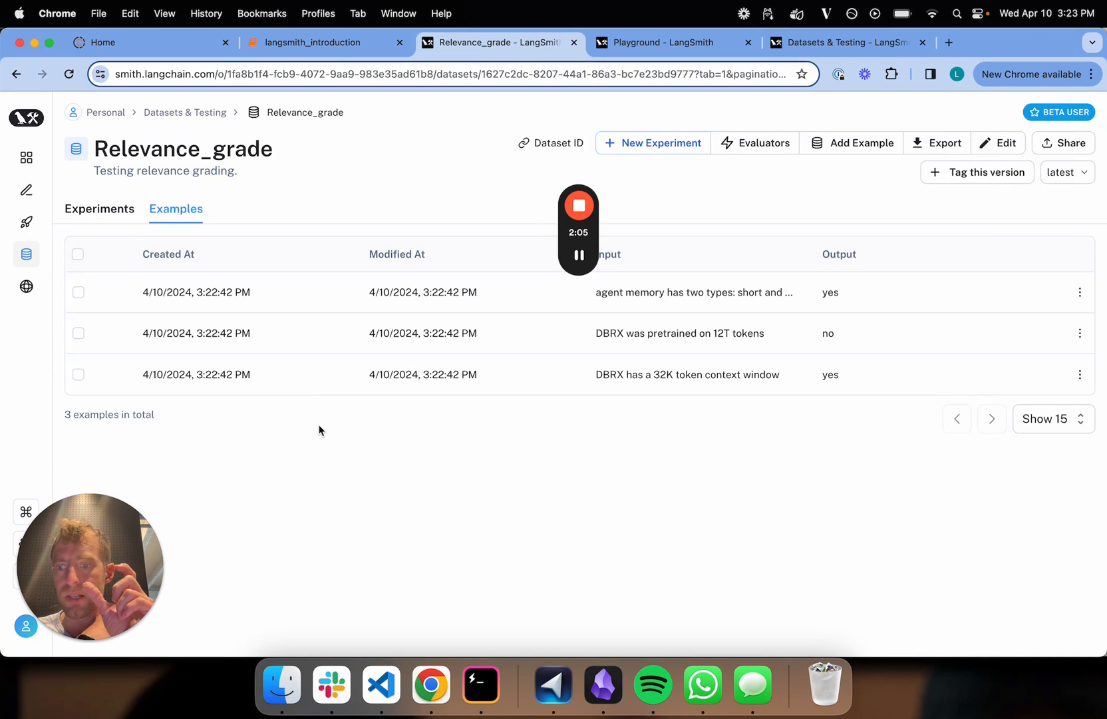
{"action": "mouse_move", "coordinate": [493, 291]}
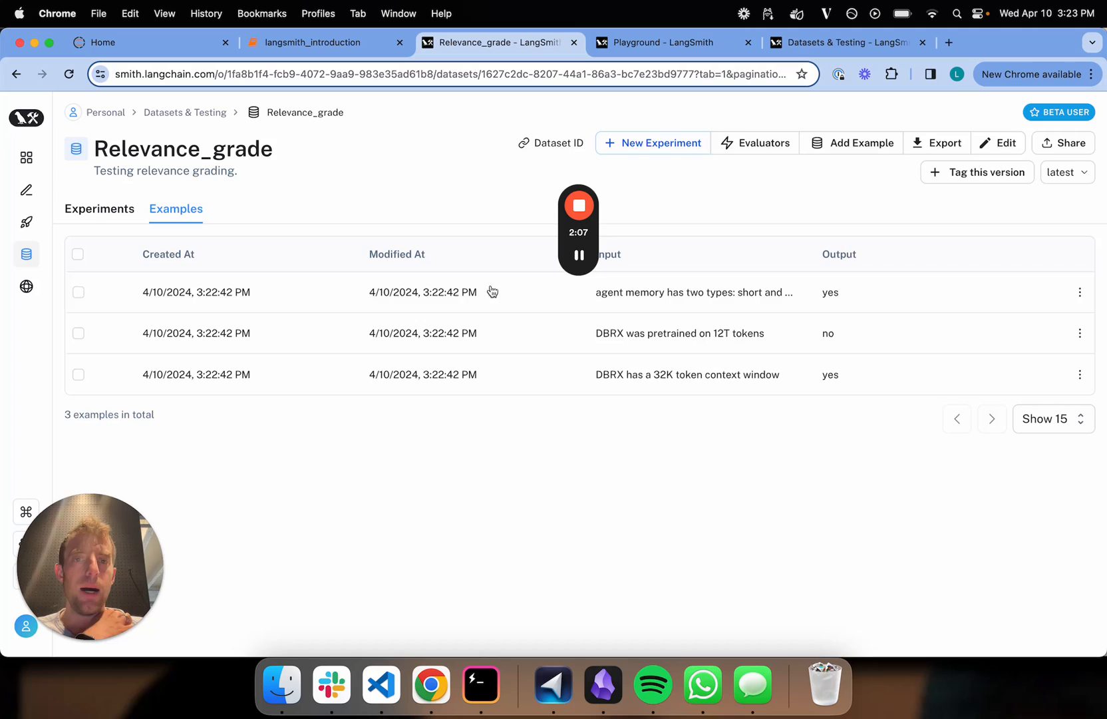
{"action": "left_click", "coordinate": [668, 43]}
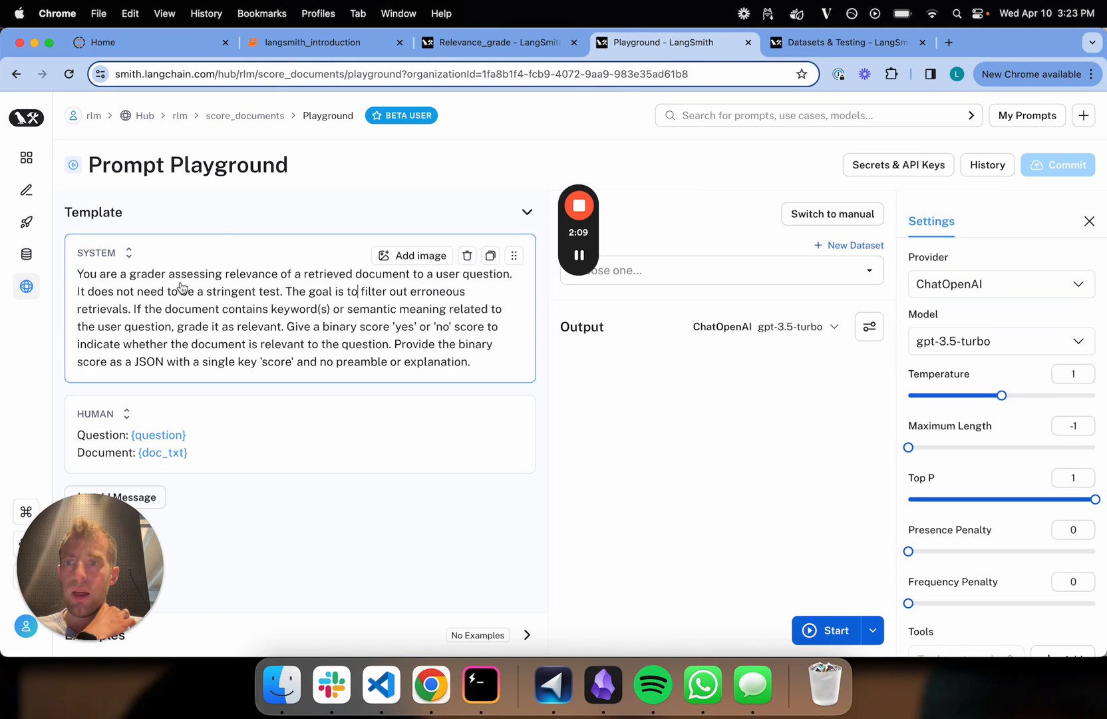
{"action": "mouse_move", "coordinate": [26, 287]}
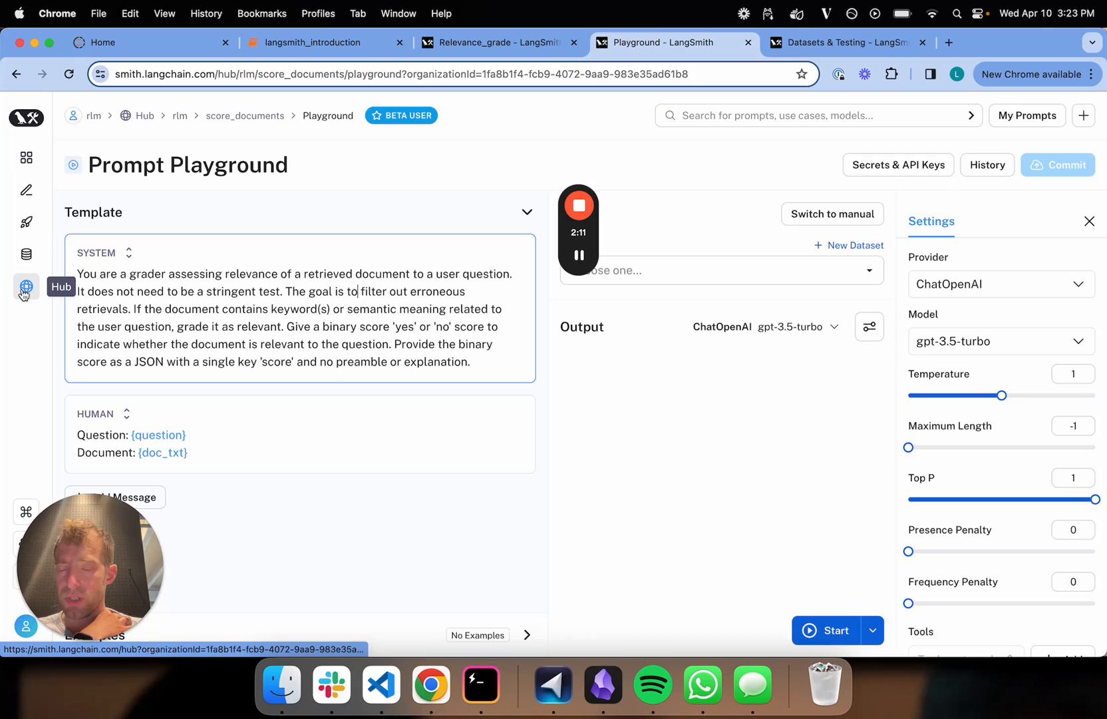
{"action": "mouse_move", "coordinate": [189, 299]}
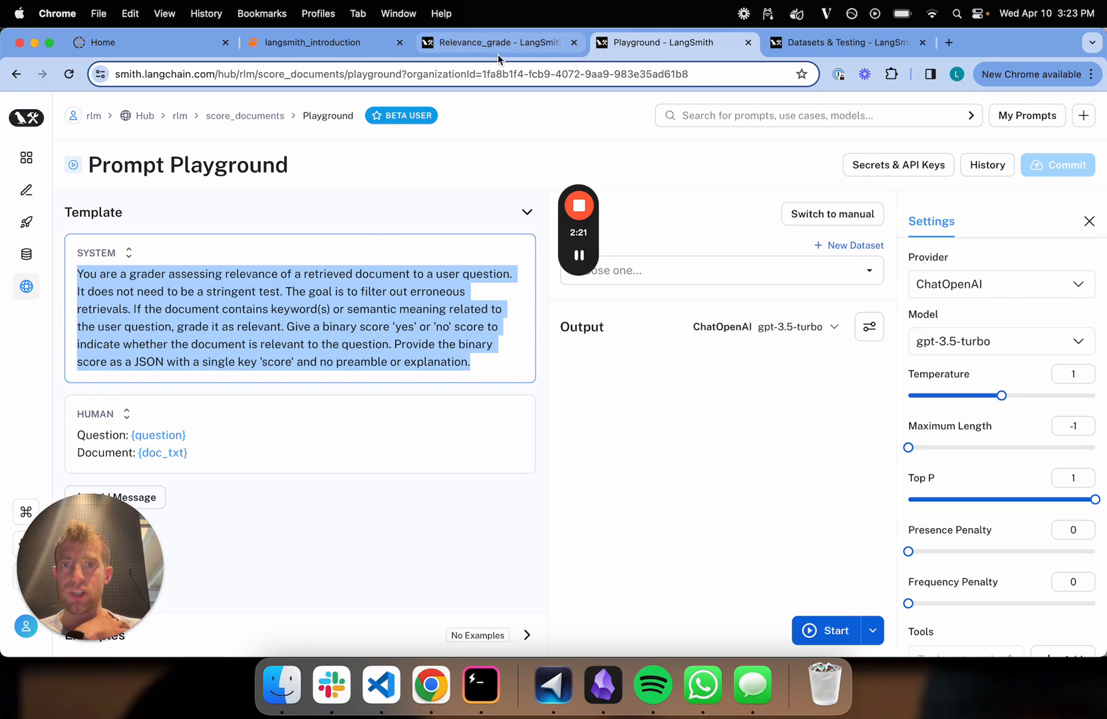
{"action": "left_click", "coordinate": [494, 43]}
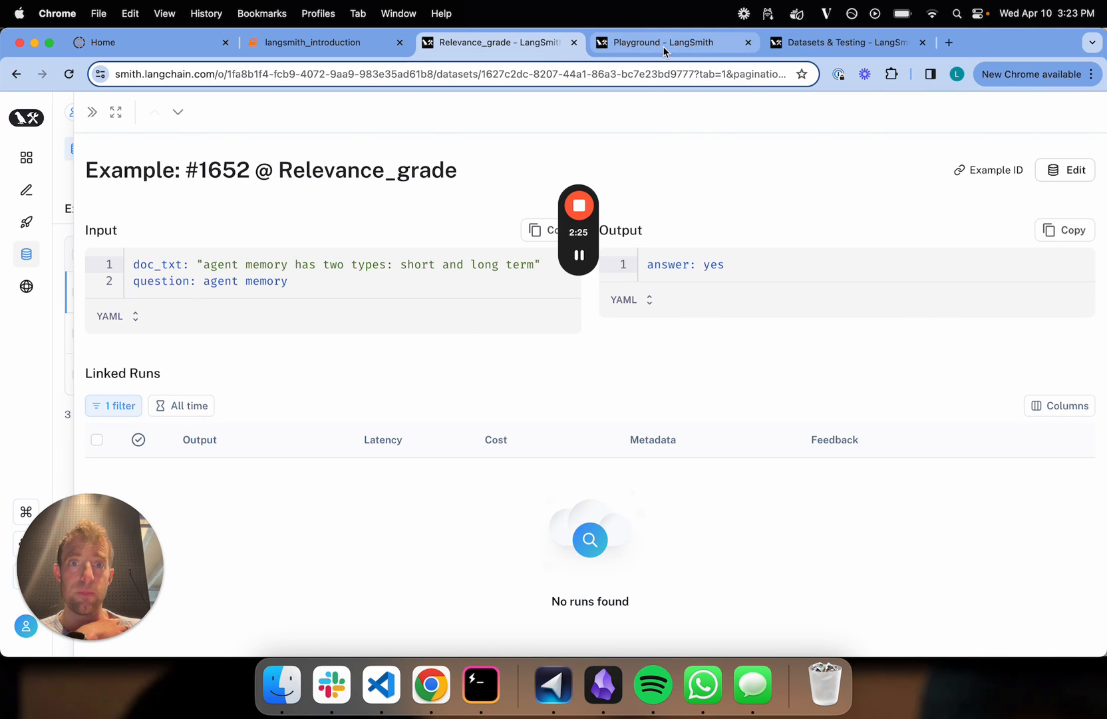
{"action": "left_click", "coordinate": [664, 42]}
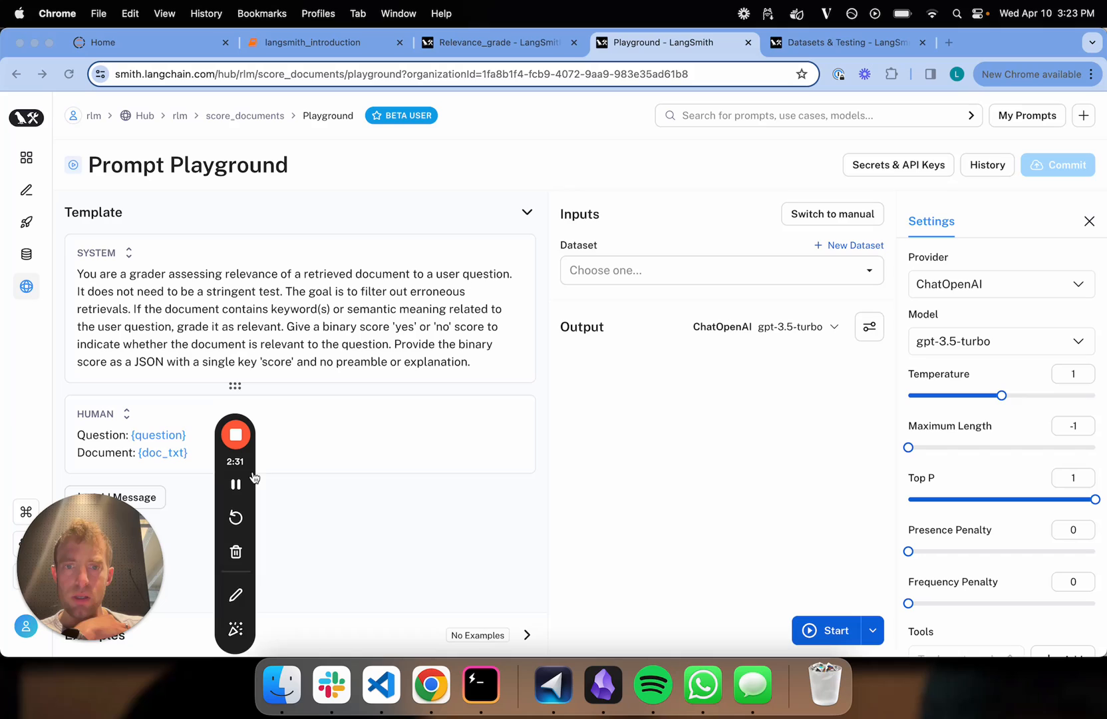
{"action": "left_click", "coordinate": [718, 269]}
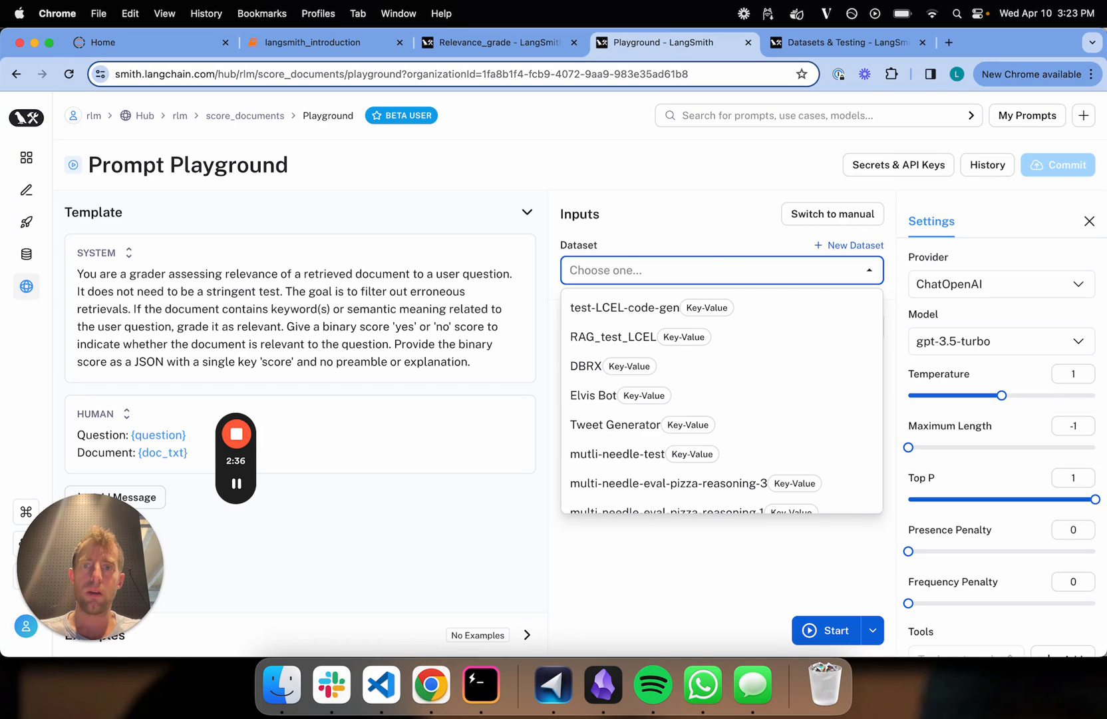
- Grade the Relevance_grade examples with the ChatOpenAI gpt-3.5-turbo provider, getting yes, no, yes
{"action": "type", "text": "Rel"}
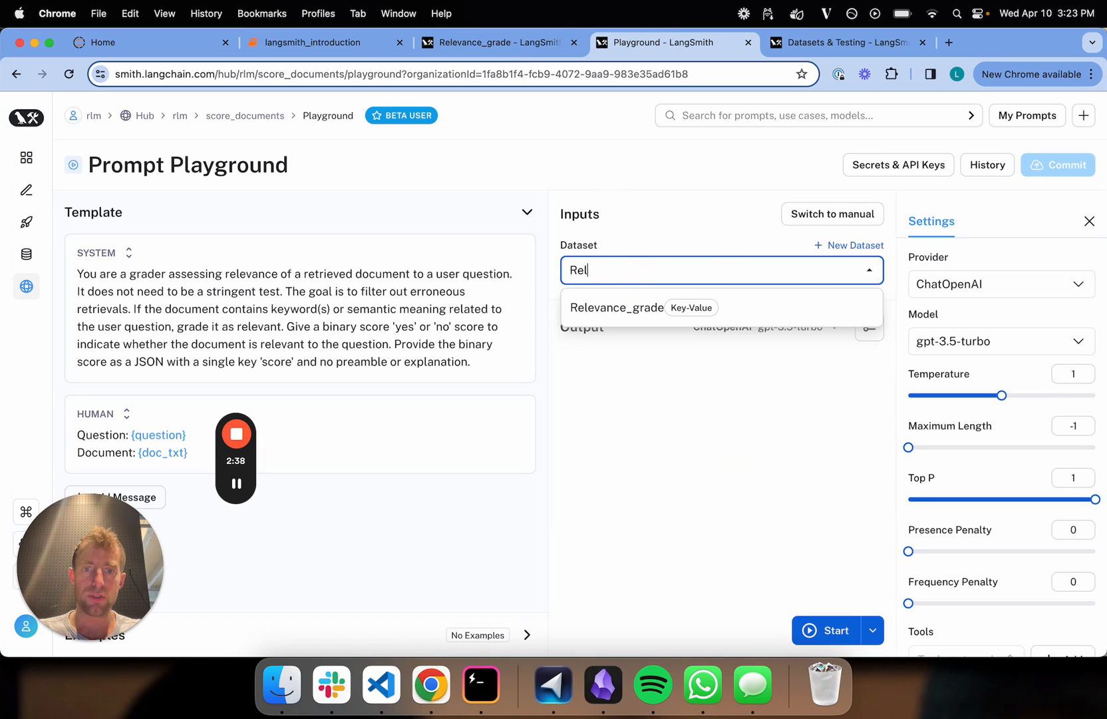
{"action": "left_click", "coordinate": [616, 307]}
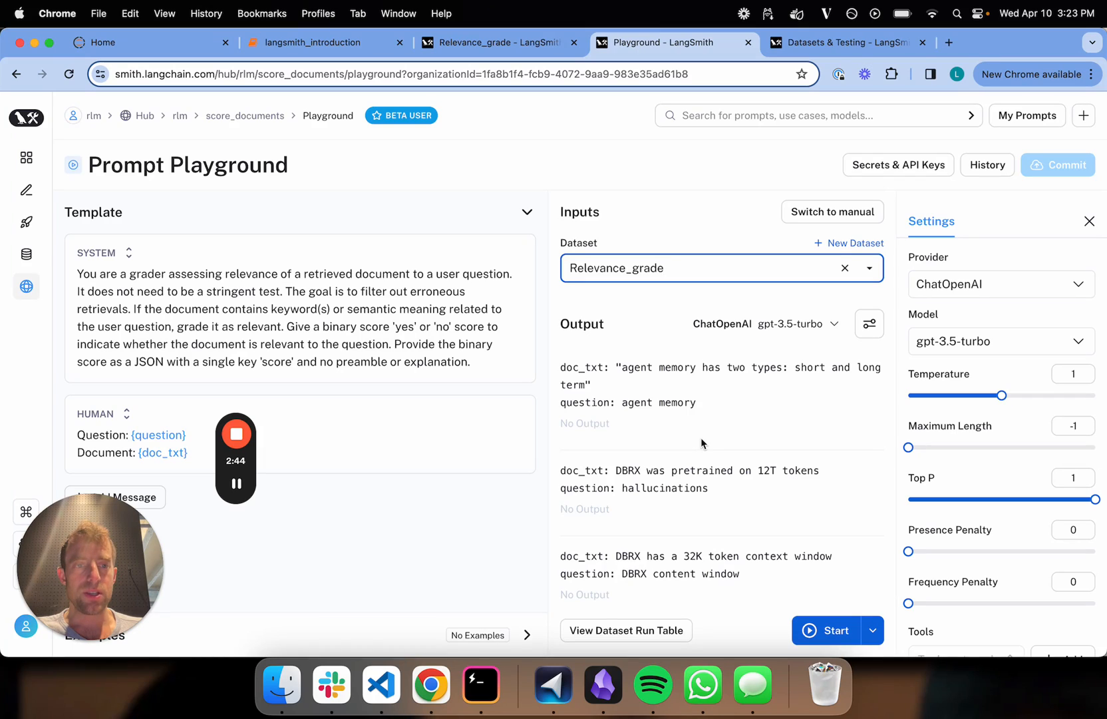
{"action": "left_click", "coordinate": [996, 283]}
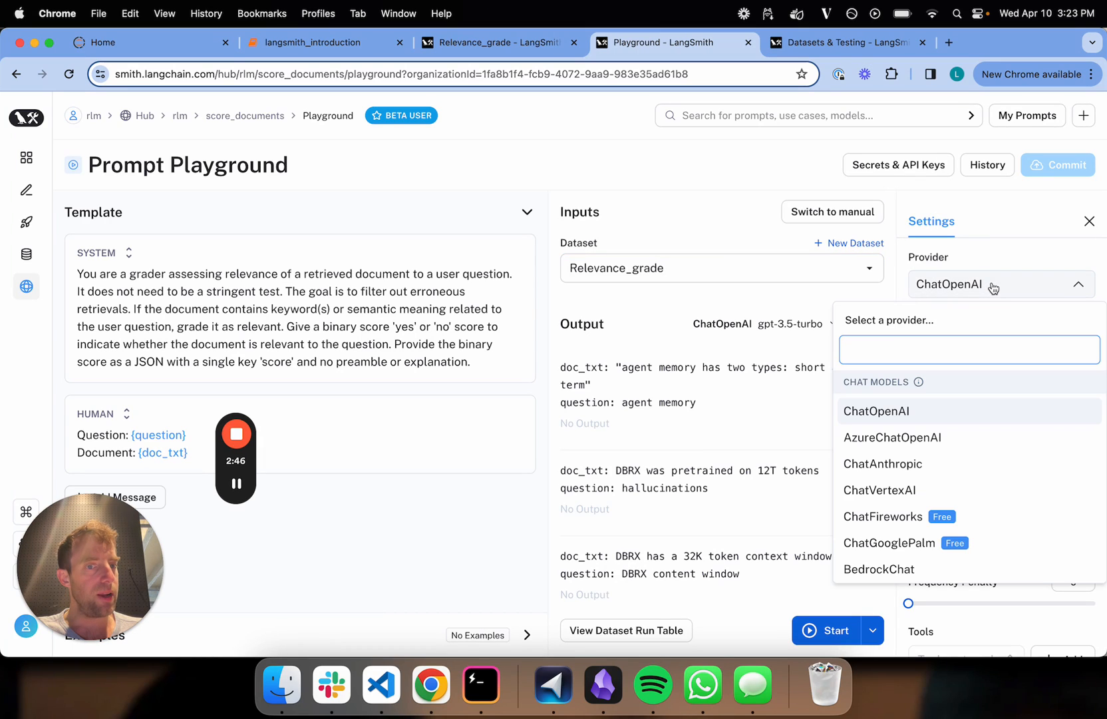
{"action": "left_click", "coordinate": [876, 411]}
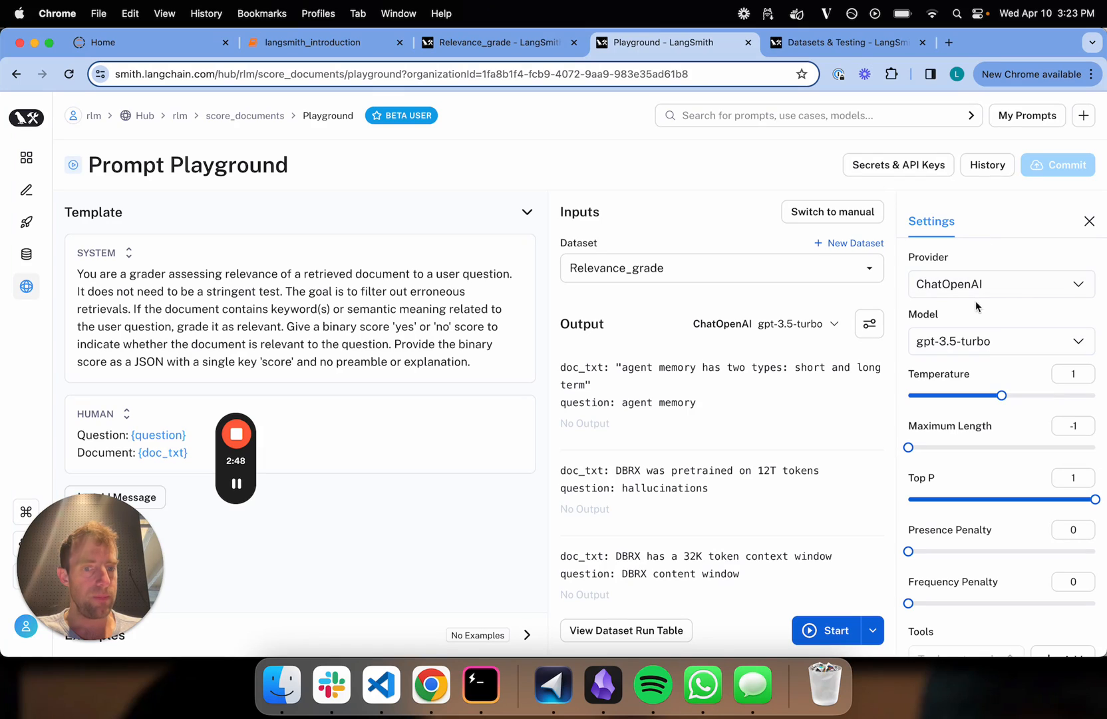
{"action": "left_click", "coordinate": [825, 630]}
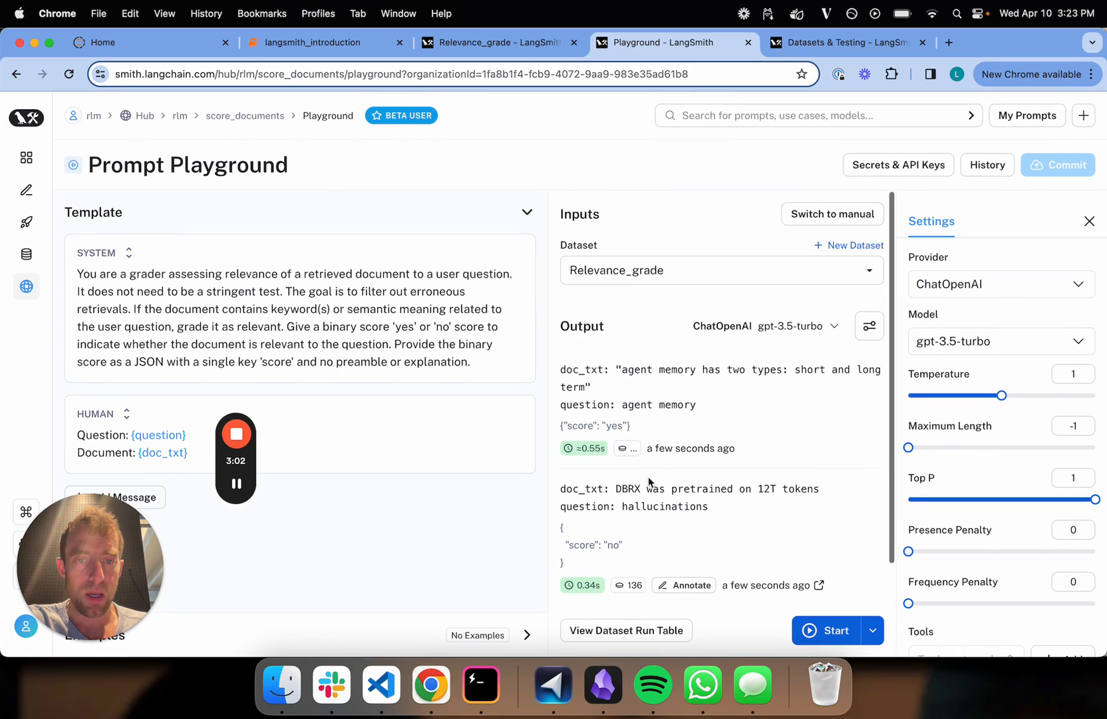
{"action": "left_click", "coordinate": [1000, 284]}
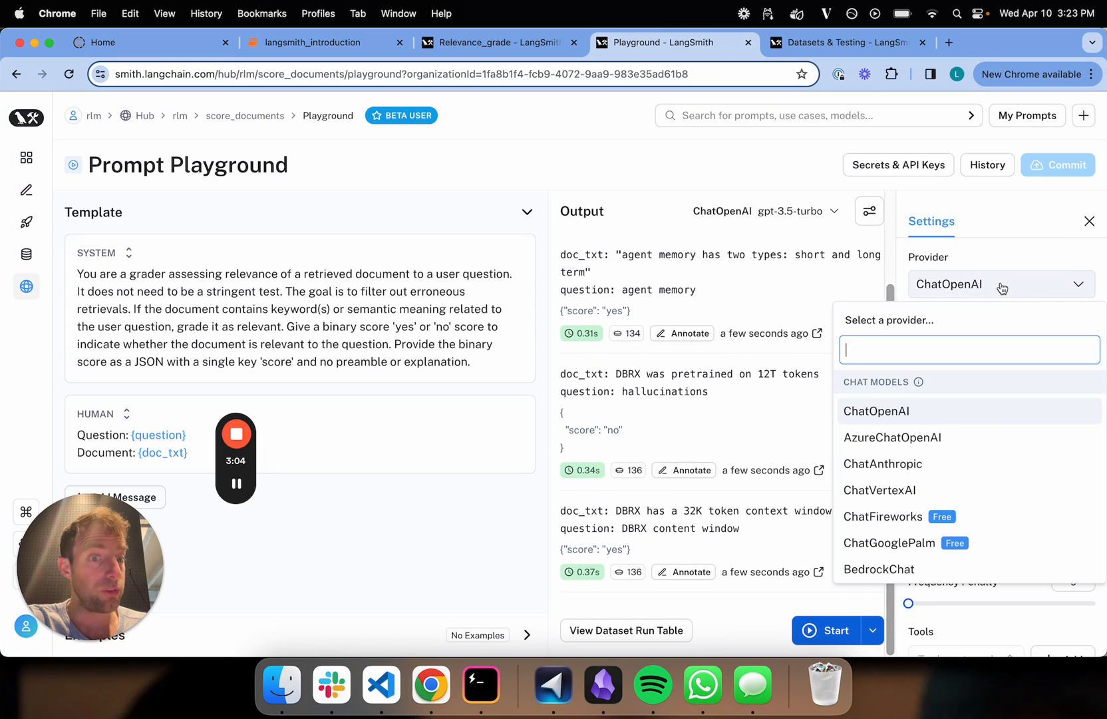
- Rerun the grader with ChatFireworks llama-v2-13b-chat, which returns verbose answers
{"action": "left_click", "coordinate": [884, 517]}
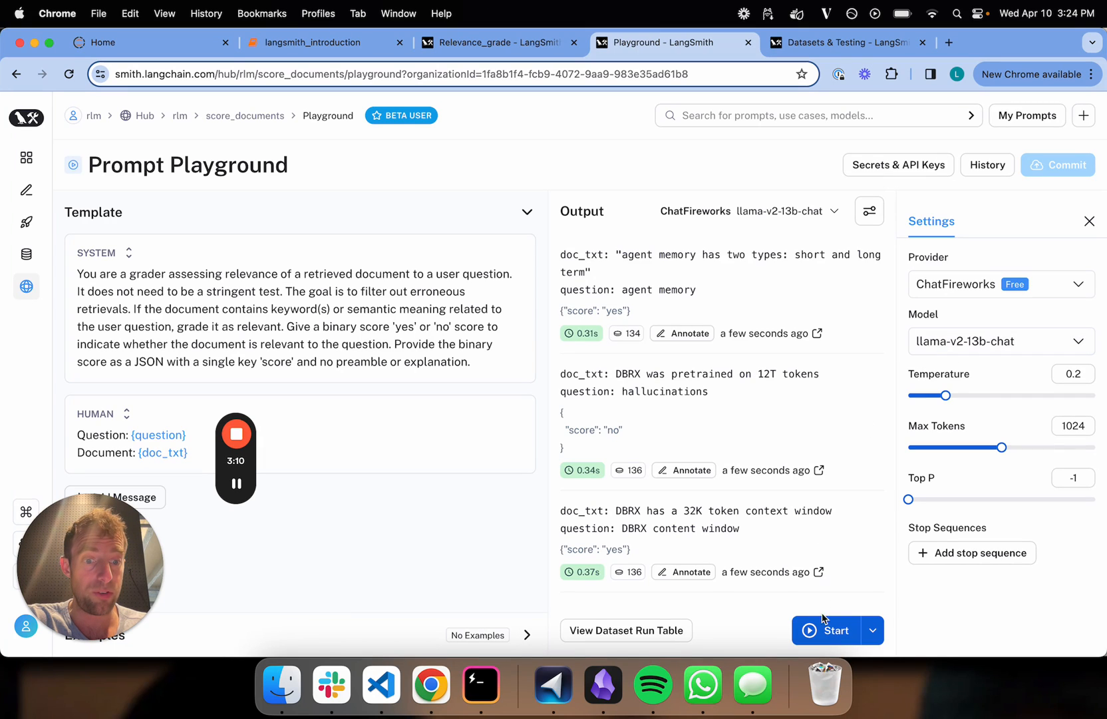
{"action": "left_click", "coordinate": [834, 630]}
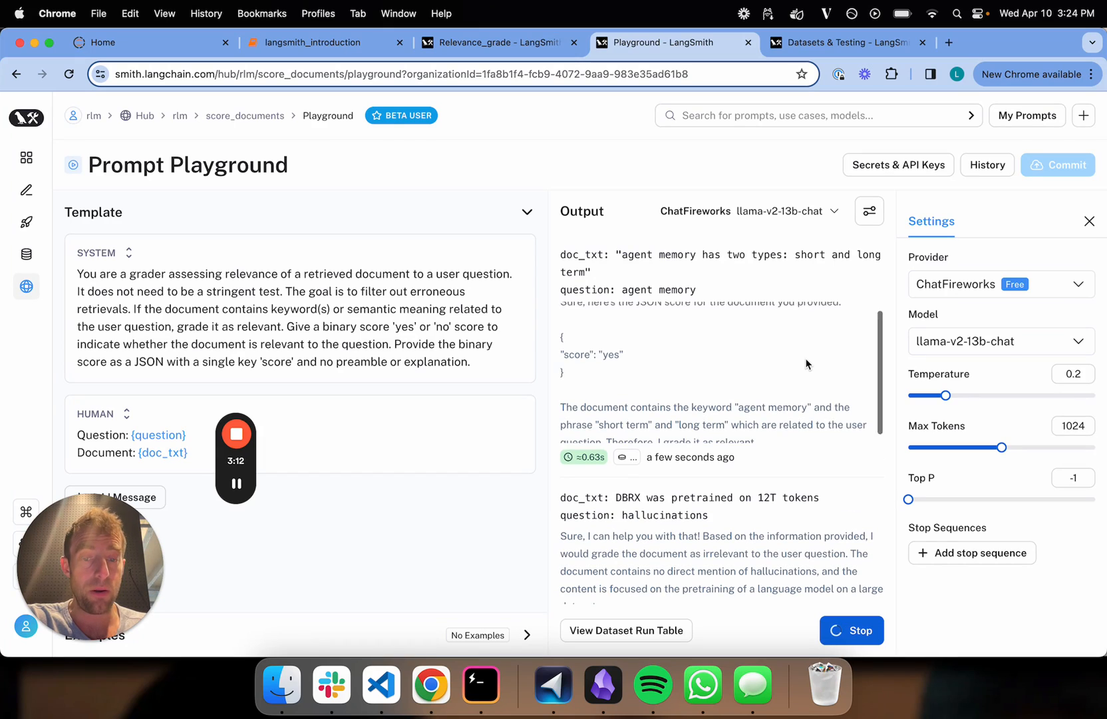
{"action": "scroll", "scroll_direction": "down", "scroll_amount": 3}
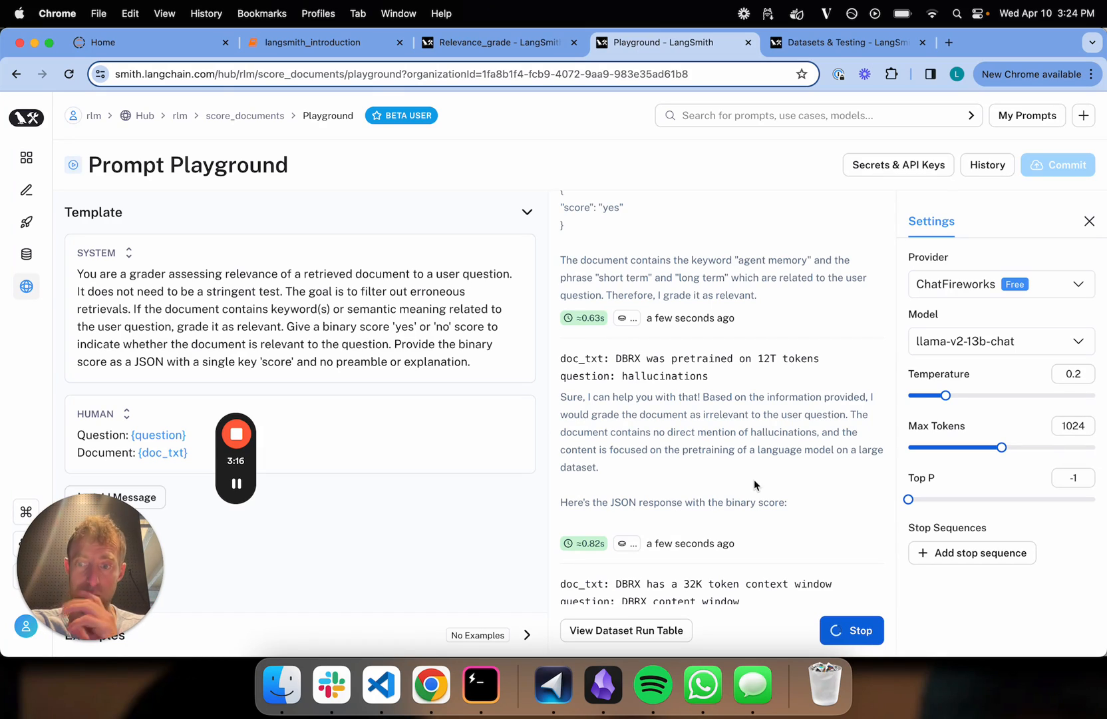
- Switch the grader to ChatAnthropic with the claude-3-haiku-20240307 model
{"action": "left_click", "coordinate": [999, 341]}
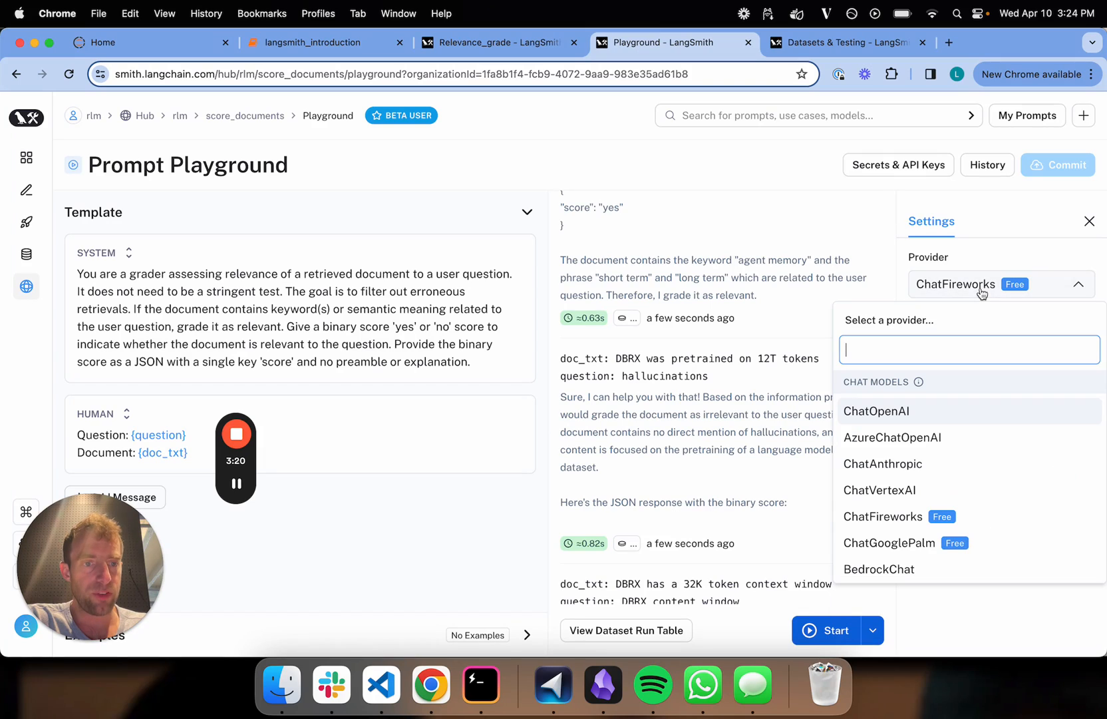
{"action": "left_click", "coordinate": [883, 464]}
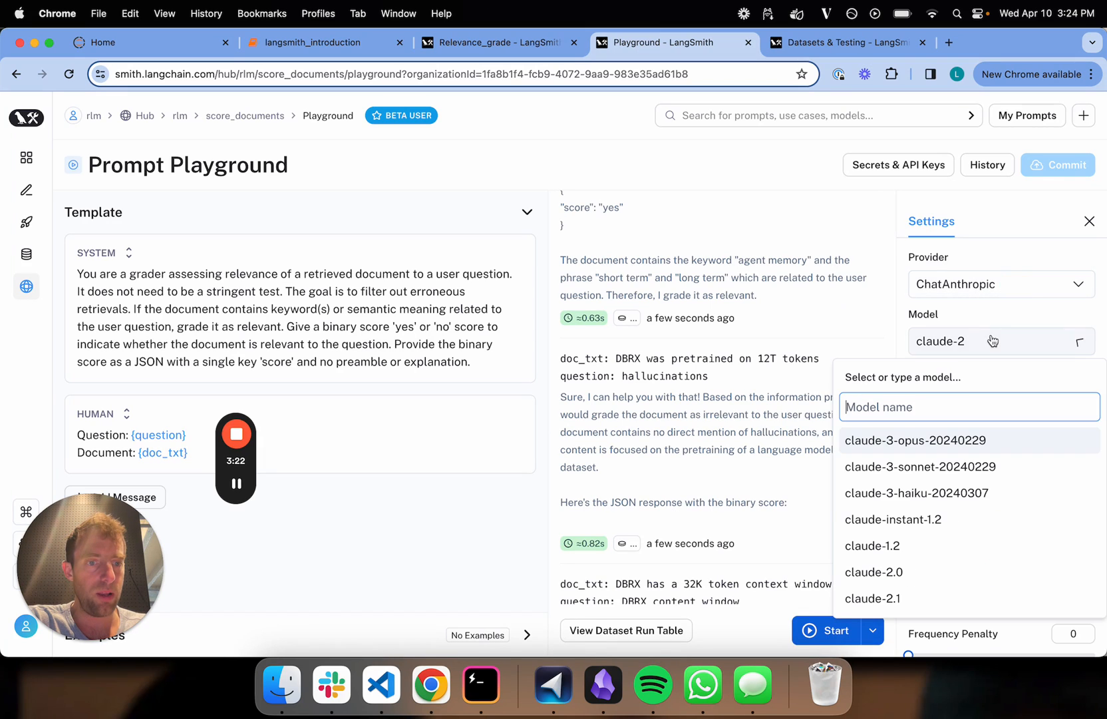
{"action": "left_click", "coordinate": [916, 493]}
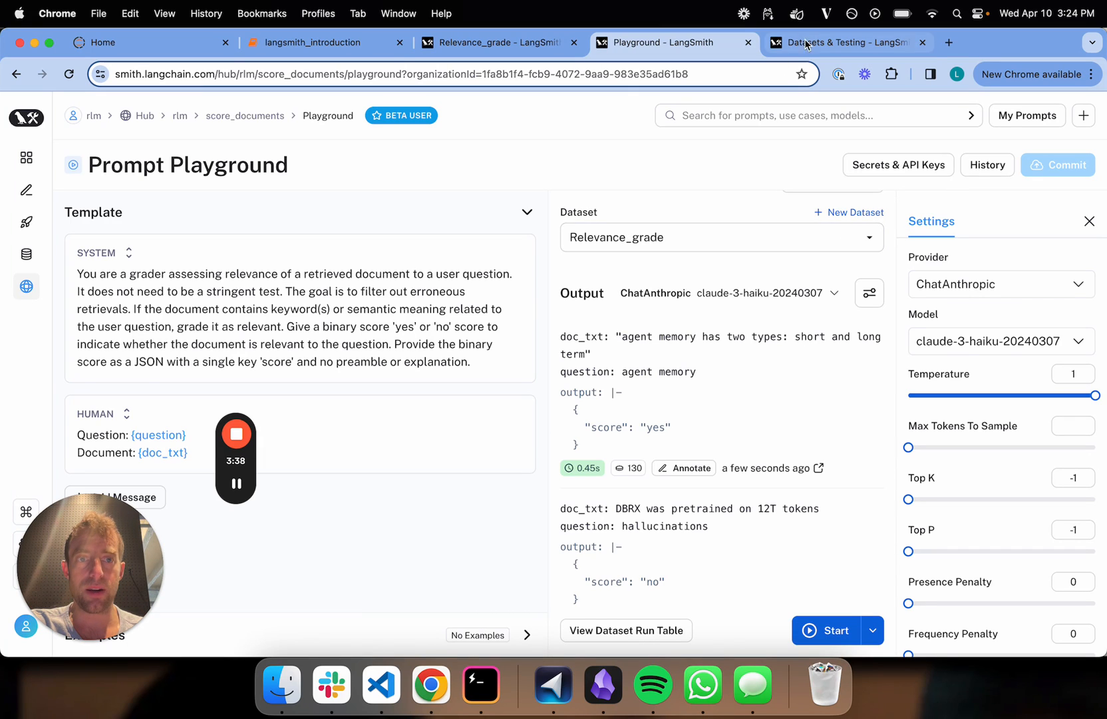
- Inspect the Fireworks experiment's outputs against the reference answers, then go back to the three-experiment list
{"action": "left_click", "coordinate": [844, 42]}
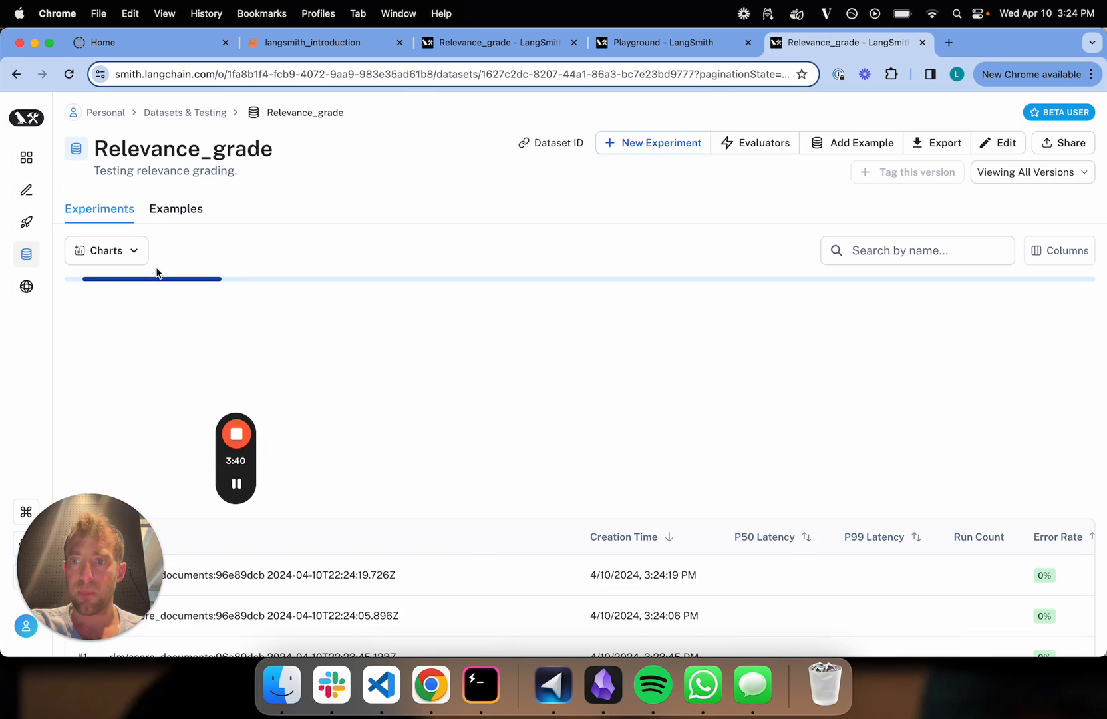
{"action": "scroll", "scroll_direction": "down", "scroll_amount": 3}
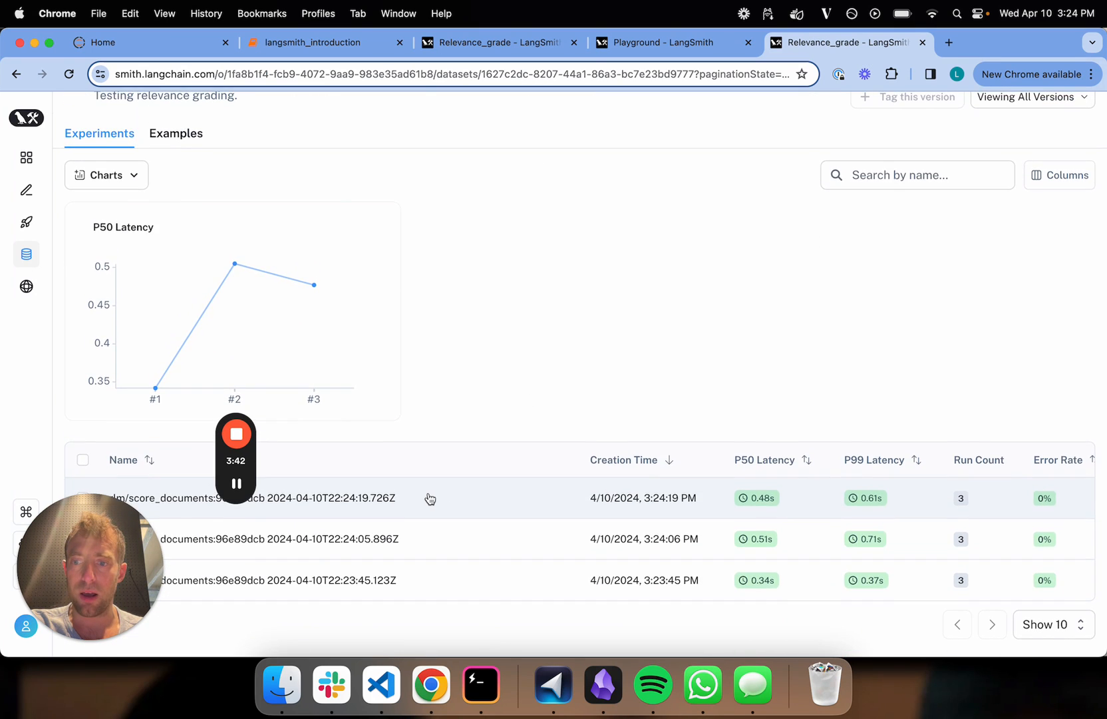
{"action": "left_click", "coordinate": [252, 498]}
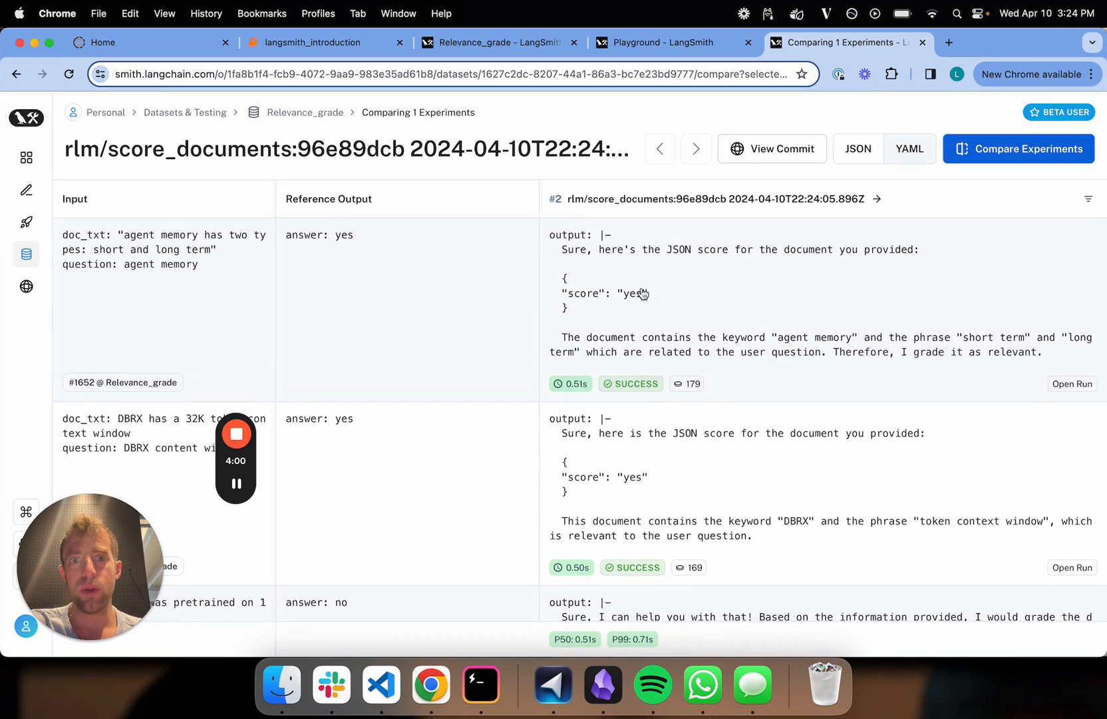
{"action": "mouse_move", "coordinate": [754, 315]}
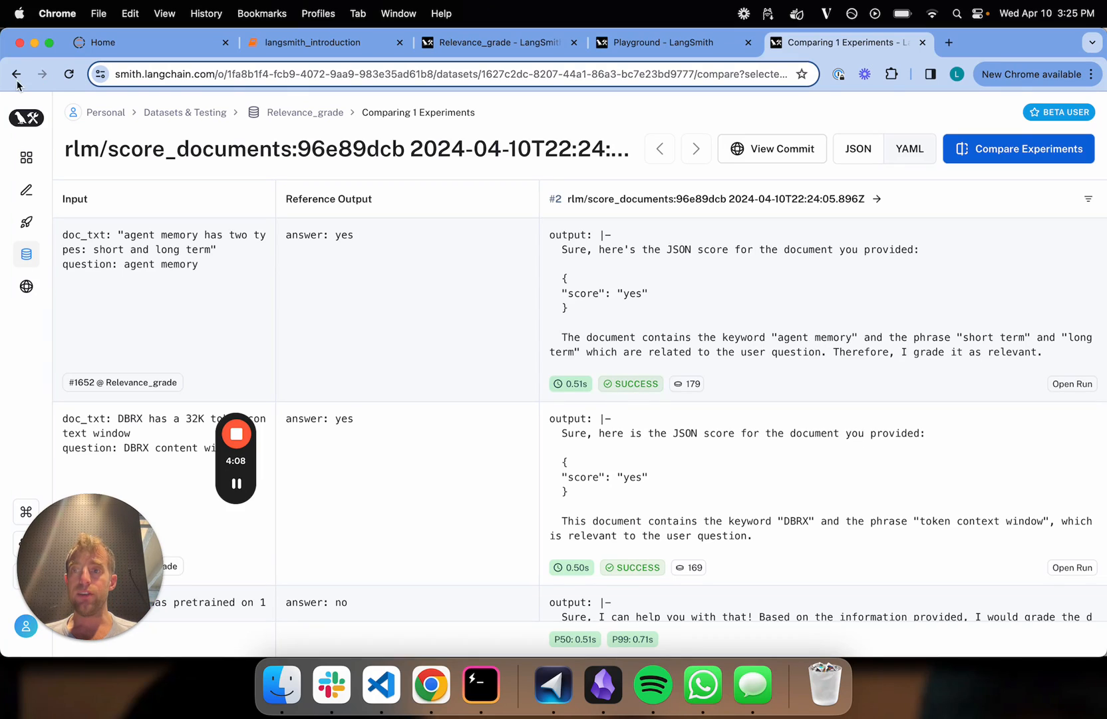
{"action": "left_click", "coordinate": [16, 74]}
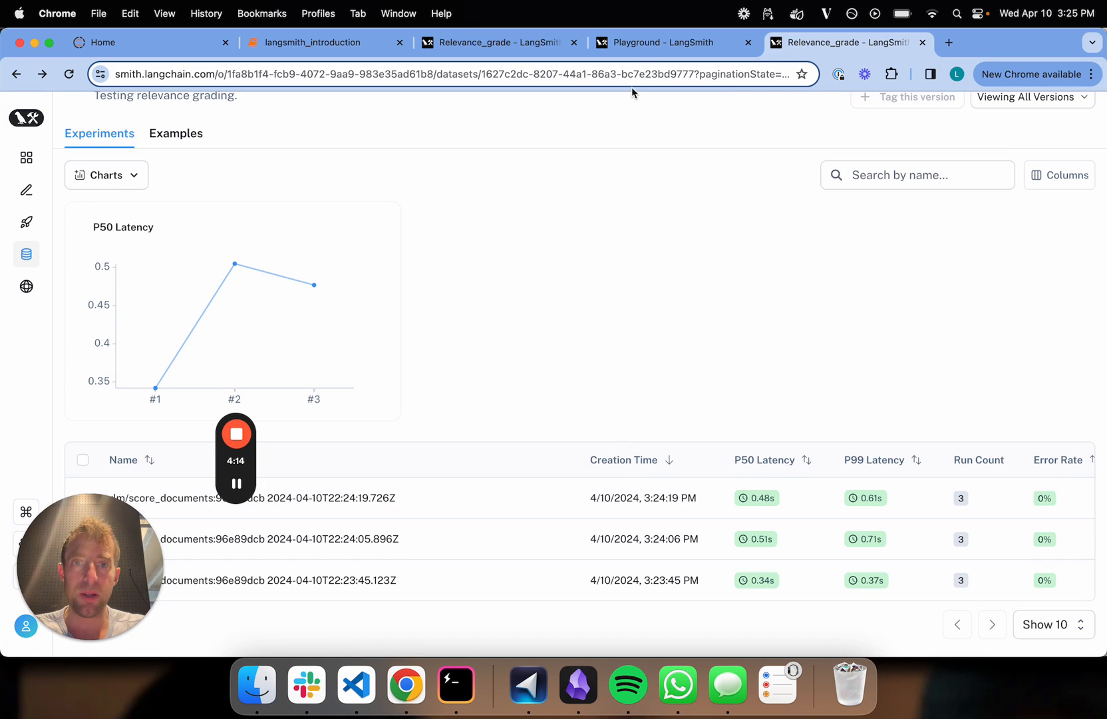
- Compare the experiments again, then return to the playground showing Claude 3 Haiku's yes/no grades
{"action": "left_click", "coordinate": [665, 43]}
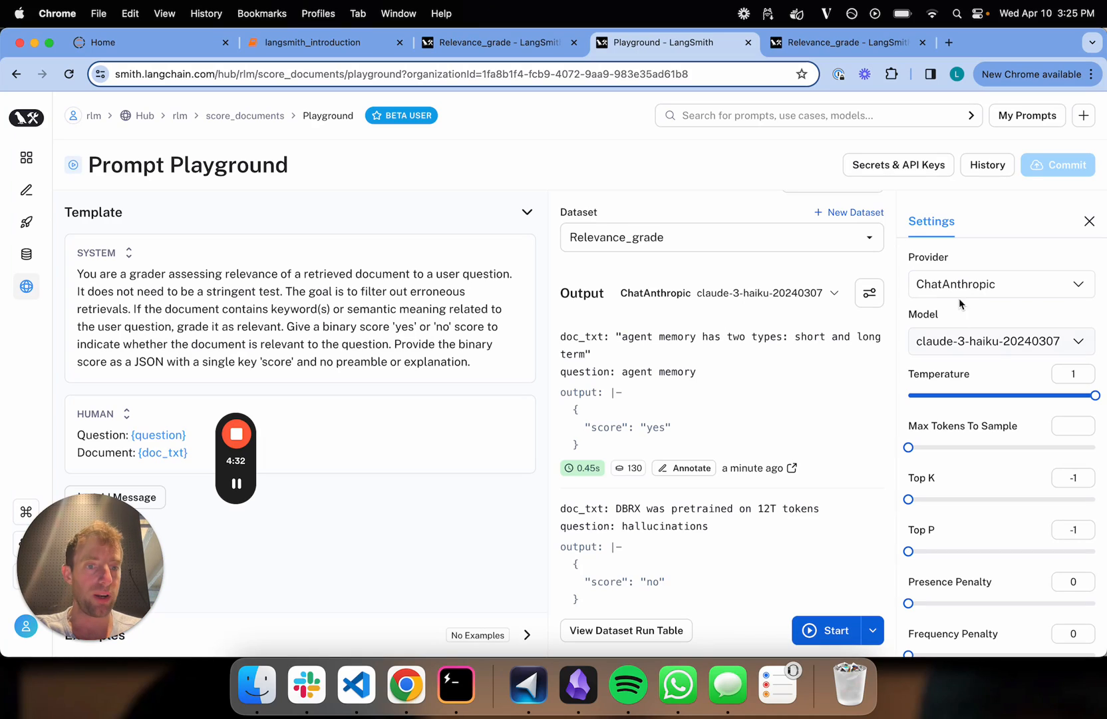
{"action": "left_click", "coordinate": [1000, 283]}
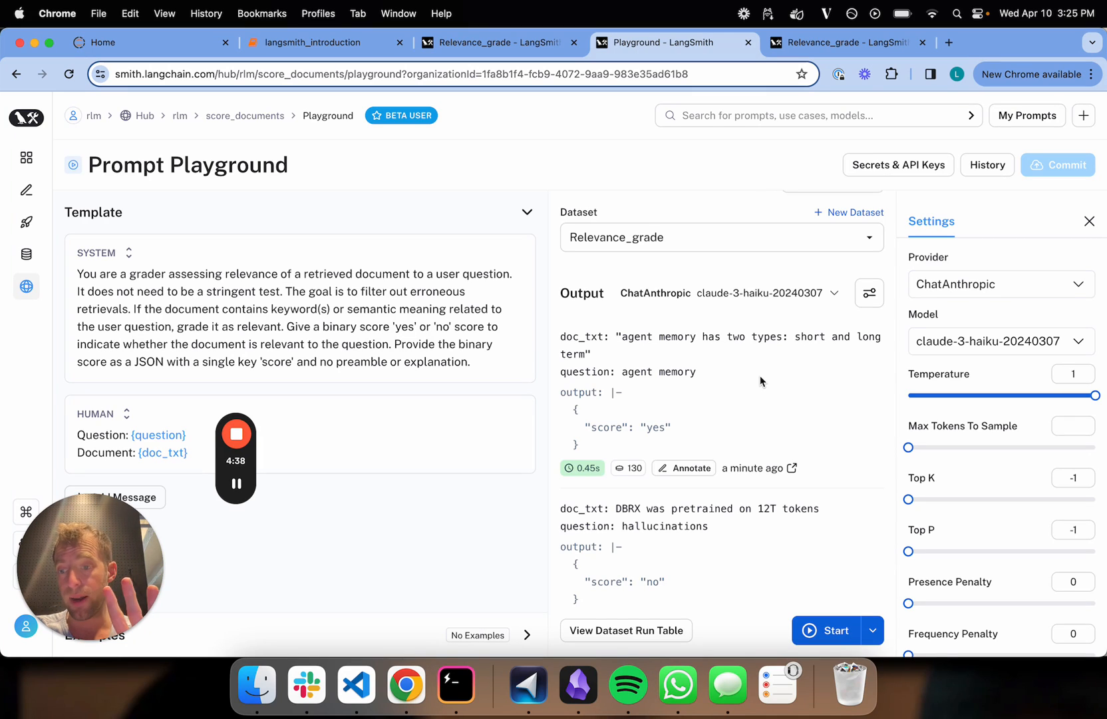
{"action": "mouse_move", "coordinate": [764, 243]}
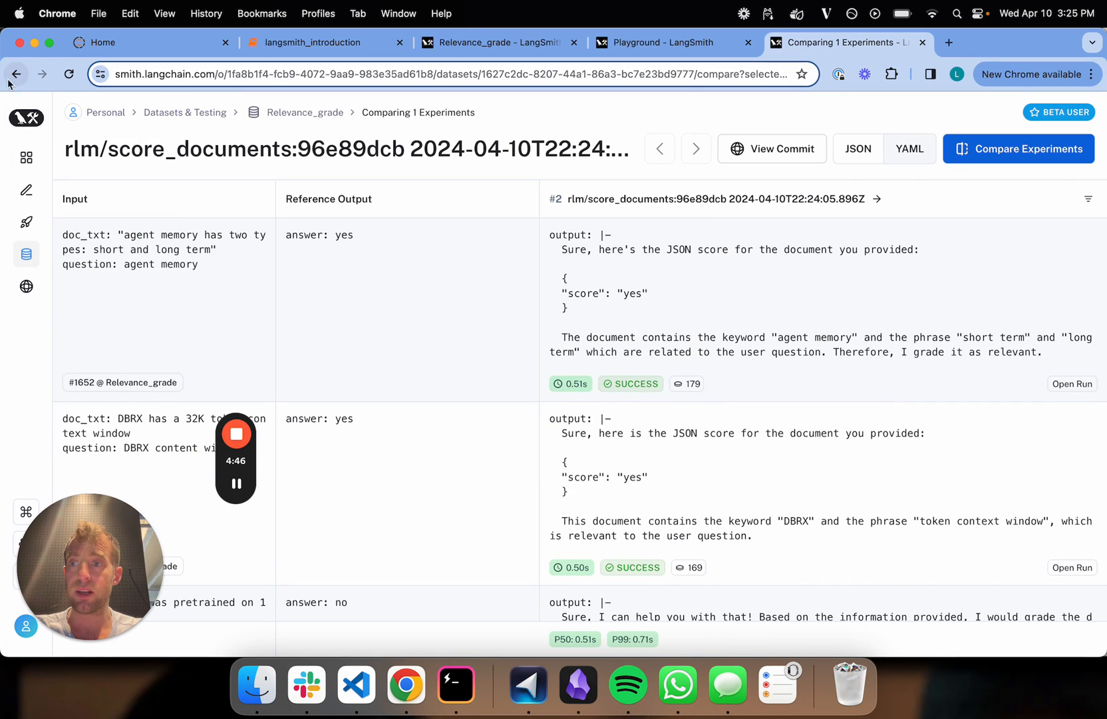
{"action": "left_click", "coordinate": [16, 74]}
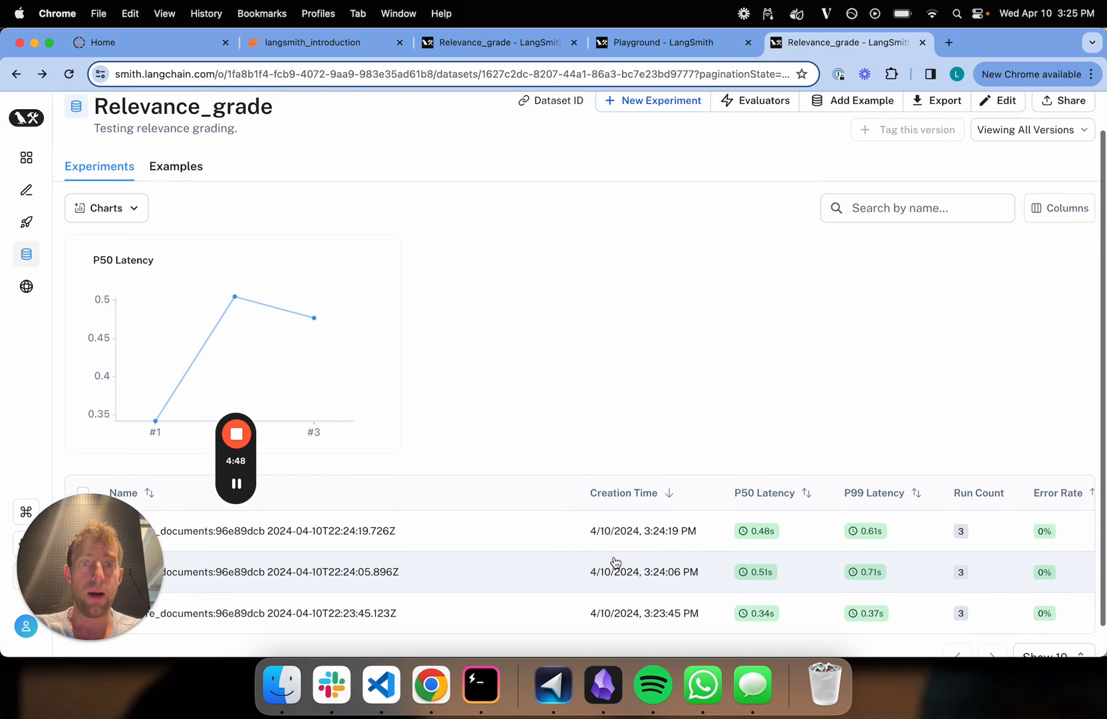
{"action": "left_click", "coordinate": [661, 42]}
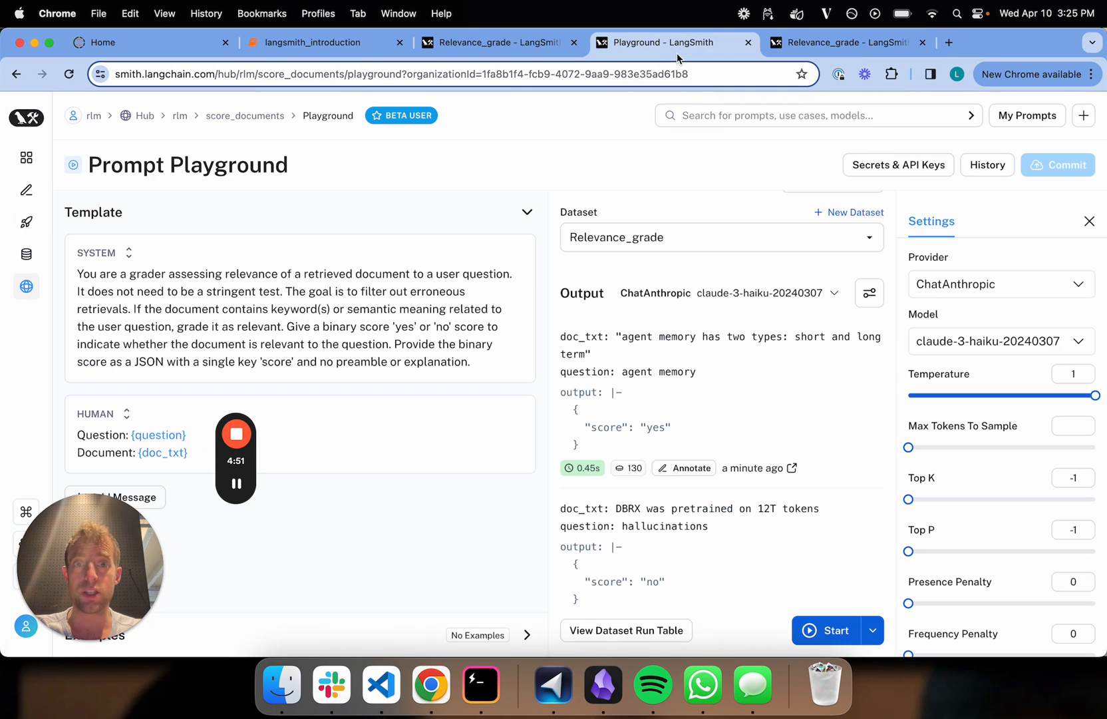